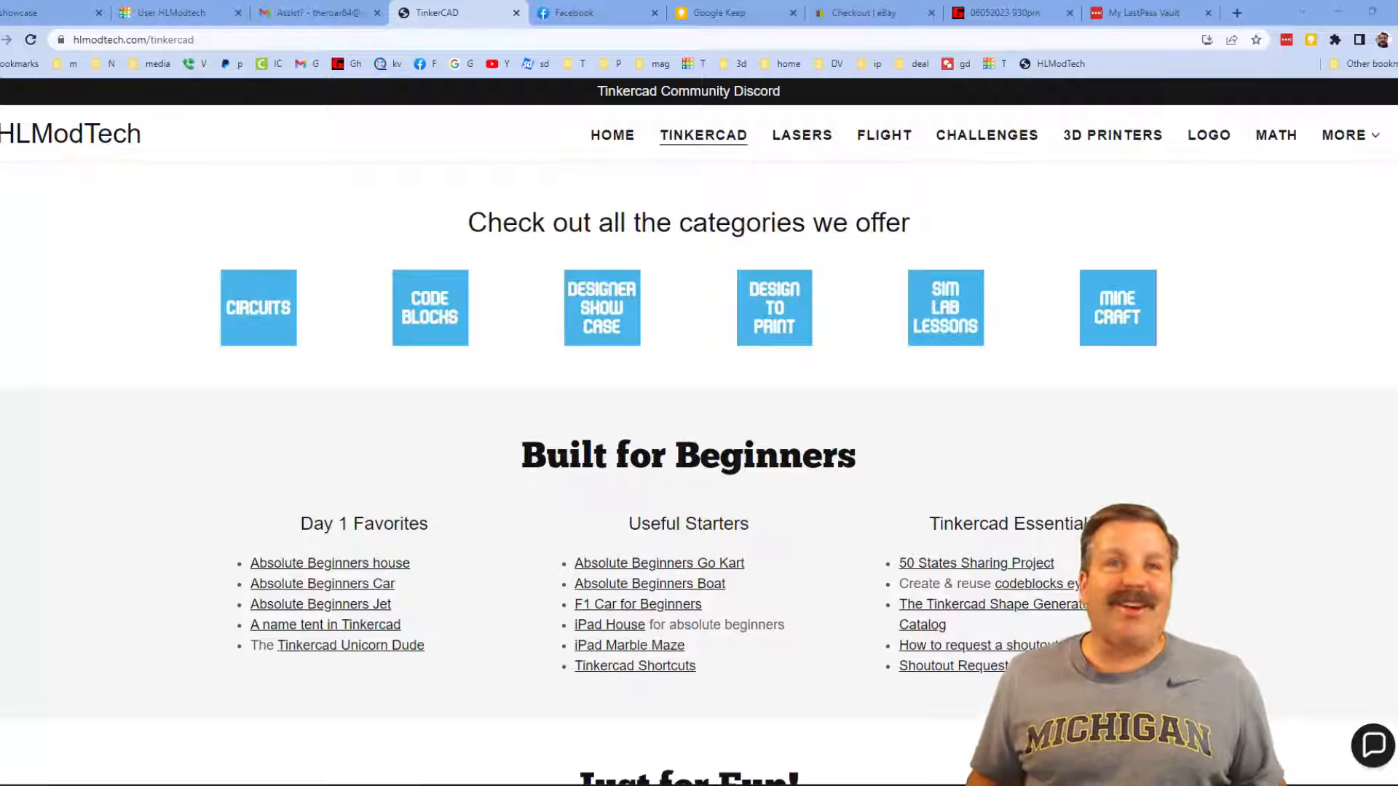
Leave the HLModTech page for the Tinkercad dashboard showing Your designs.
click(975, 563)
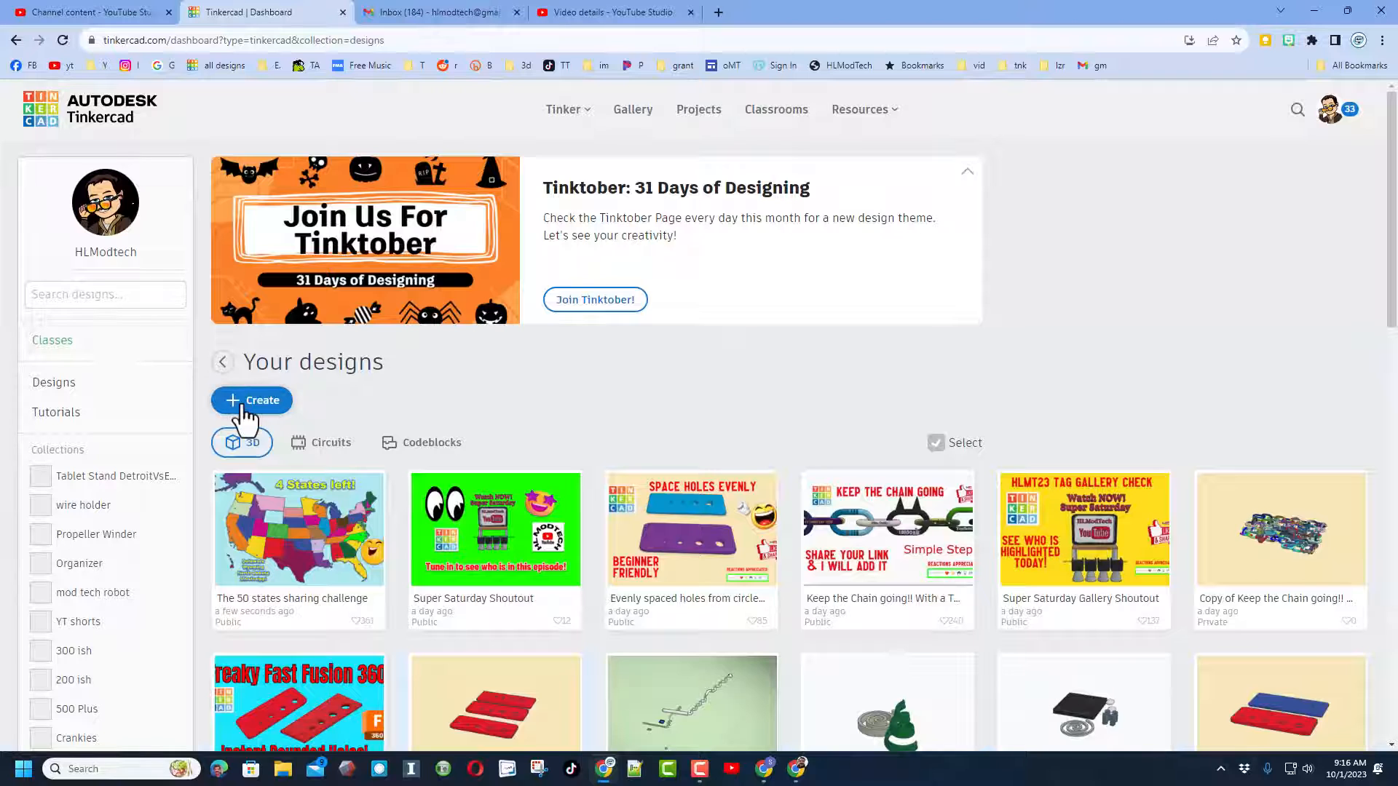
Create a new 3D design named 'usa mike' and search community shapes for 'state'.
click(251, 400)
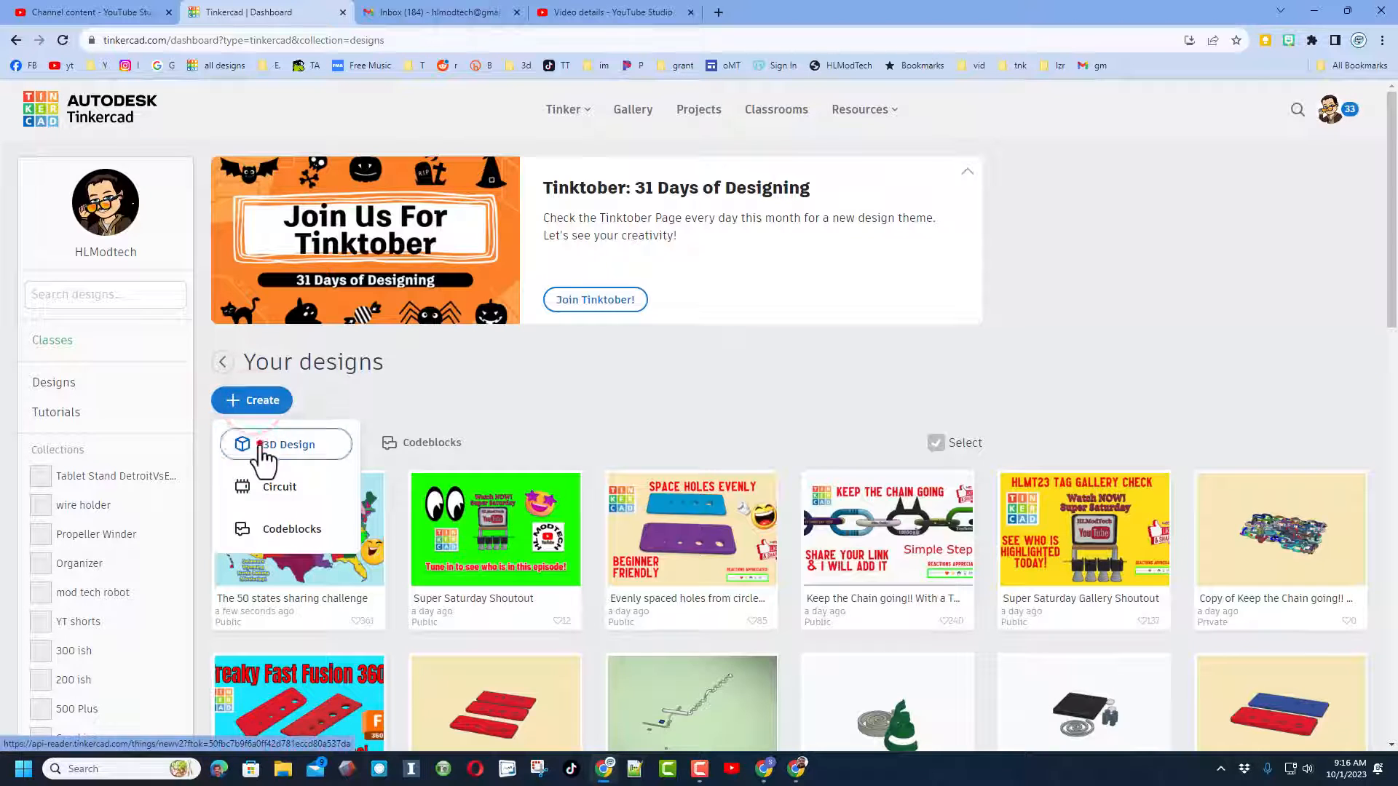
click(286, 444)
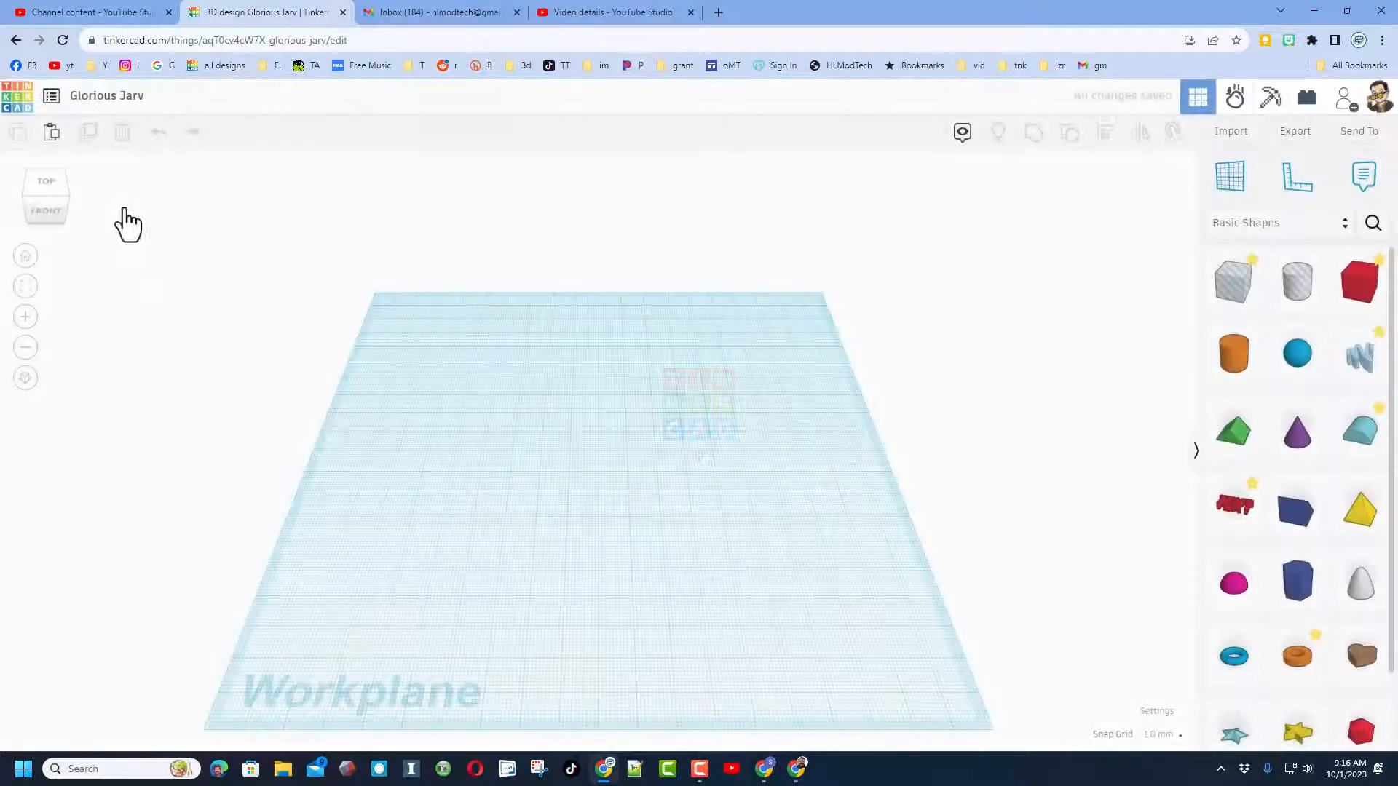
click(107, 95)
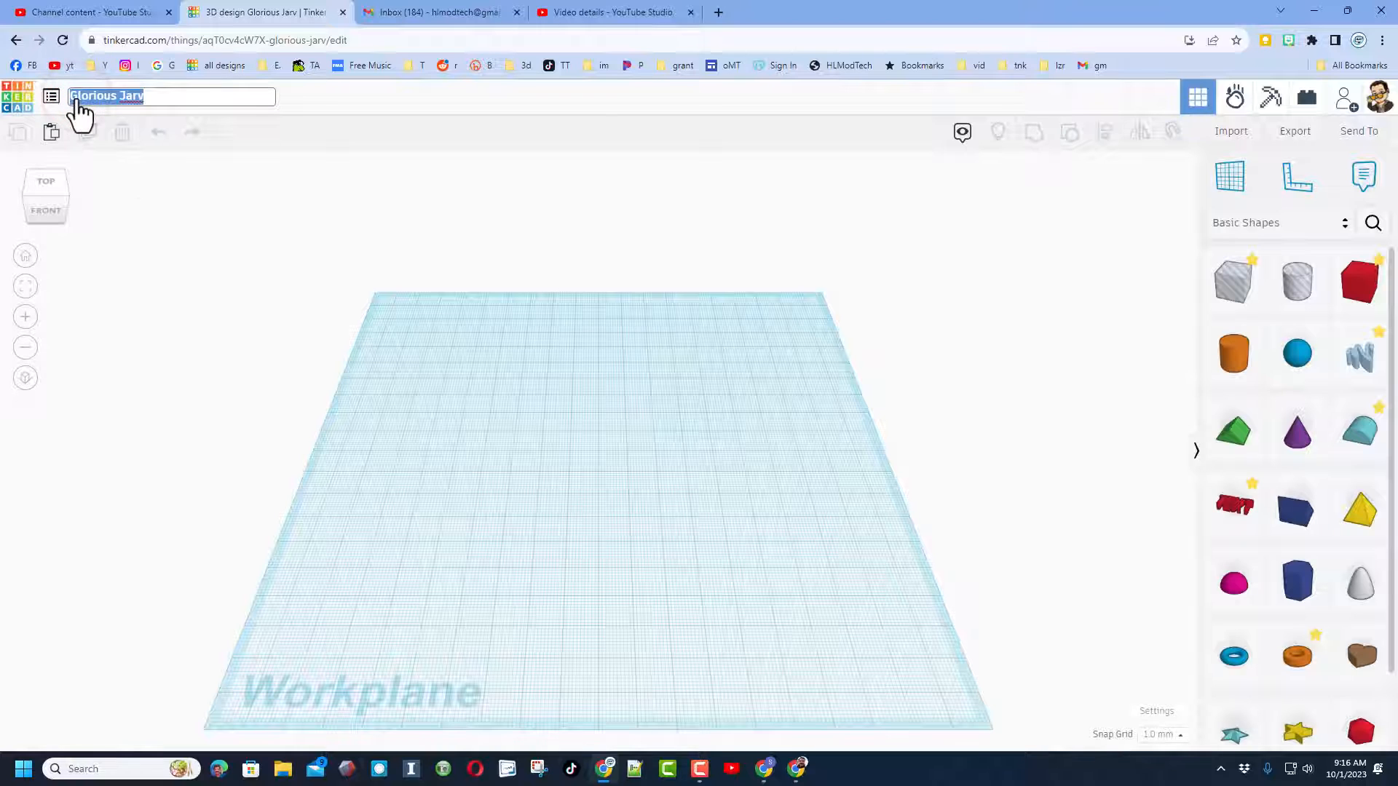
text(usa mike)
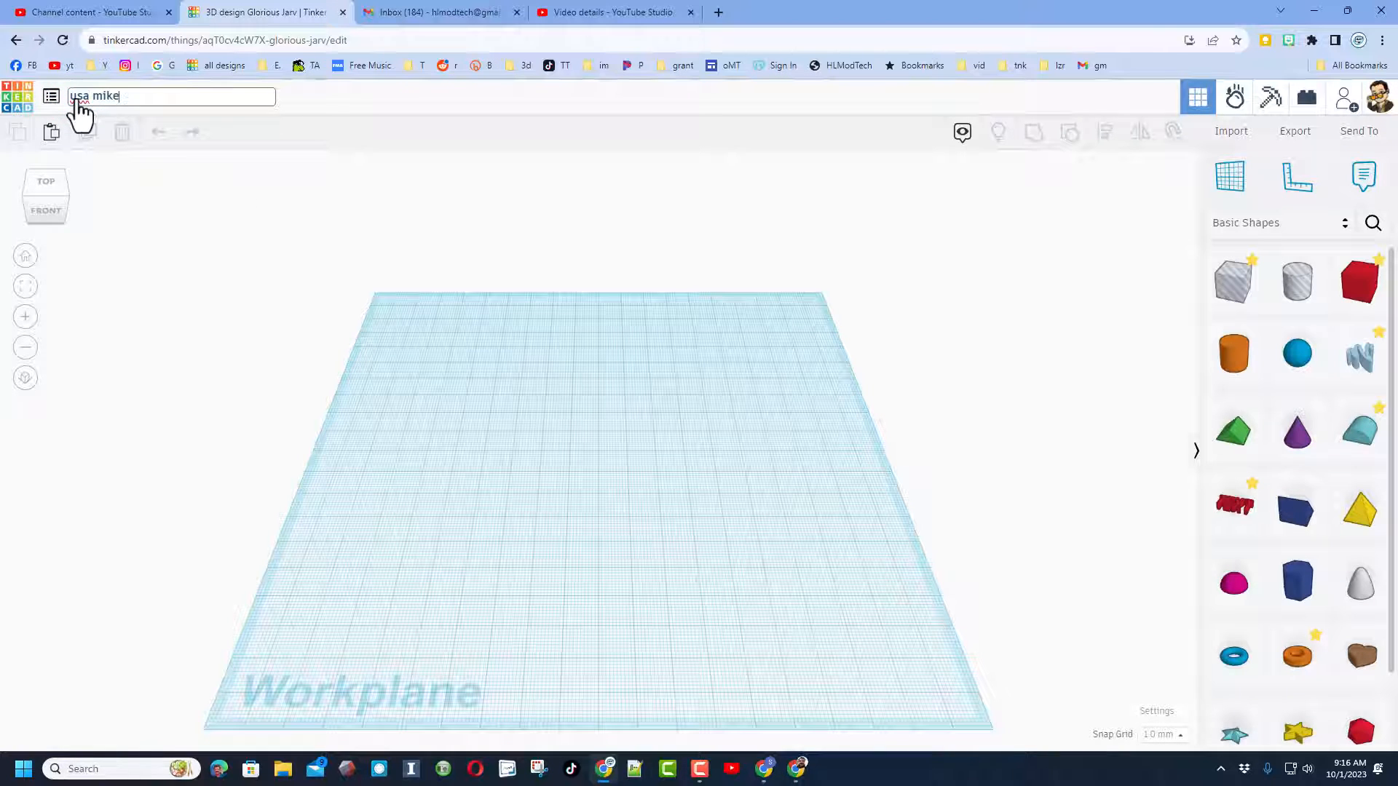
click(1372, 223)
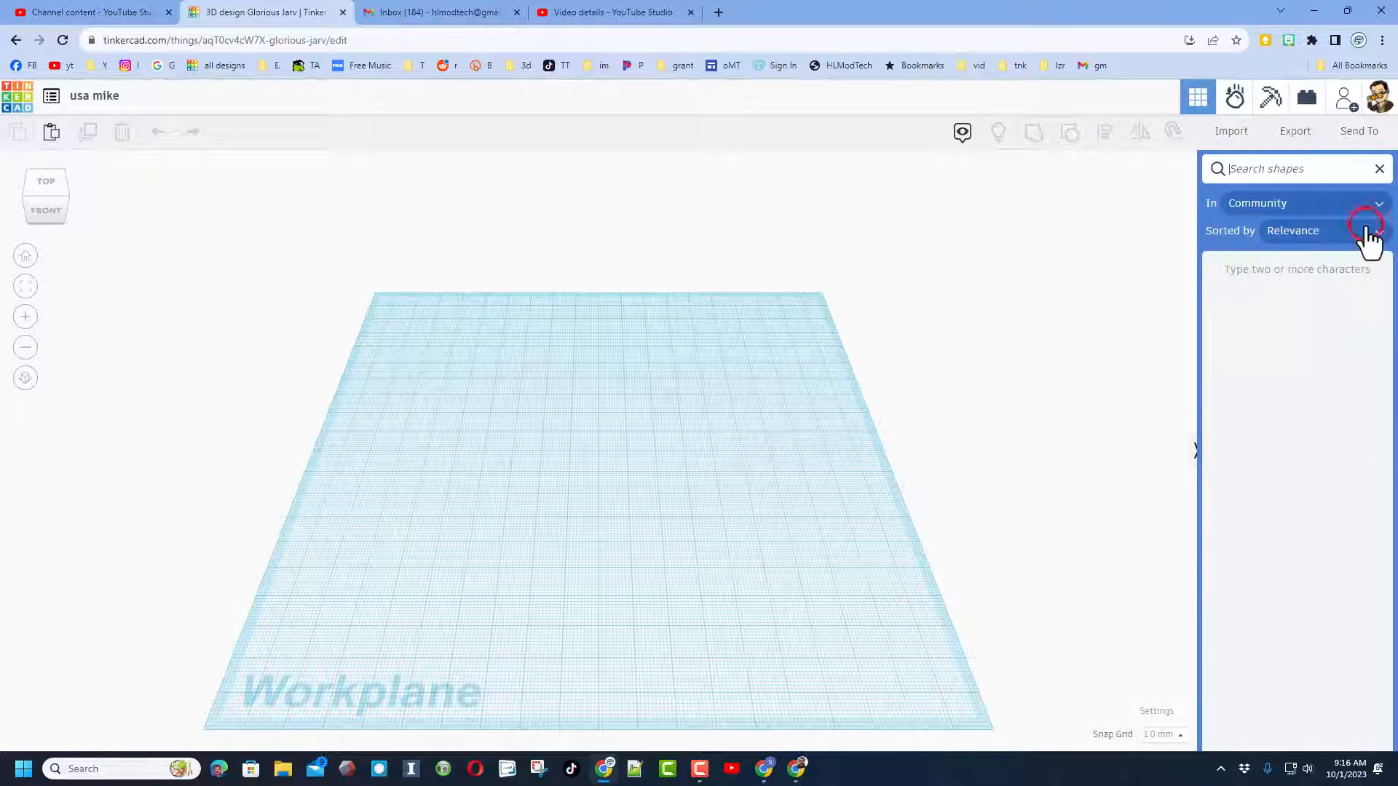
text(states)
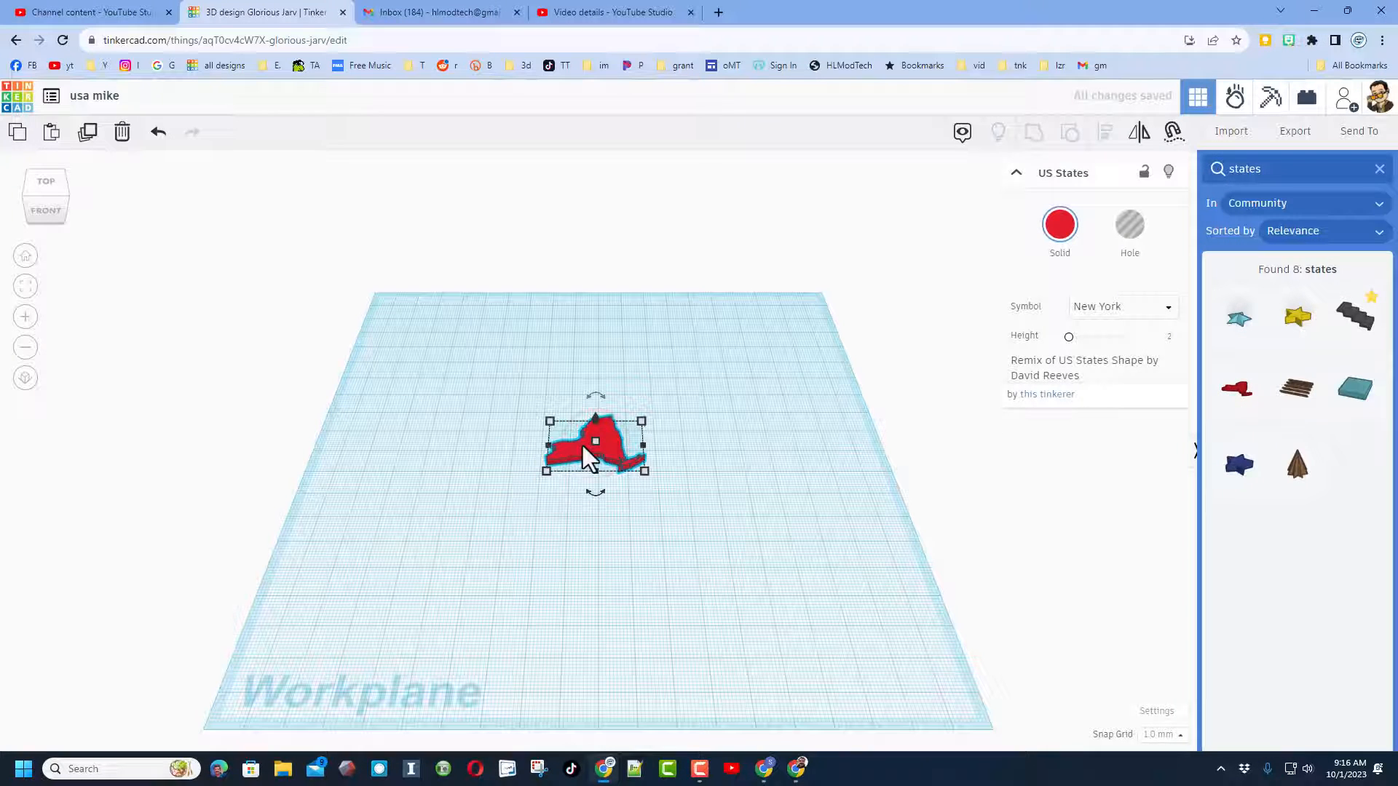
Color the US States piece light blue and set its symbol to Michigan.
click(1060, 222)
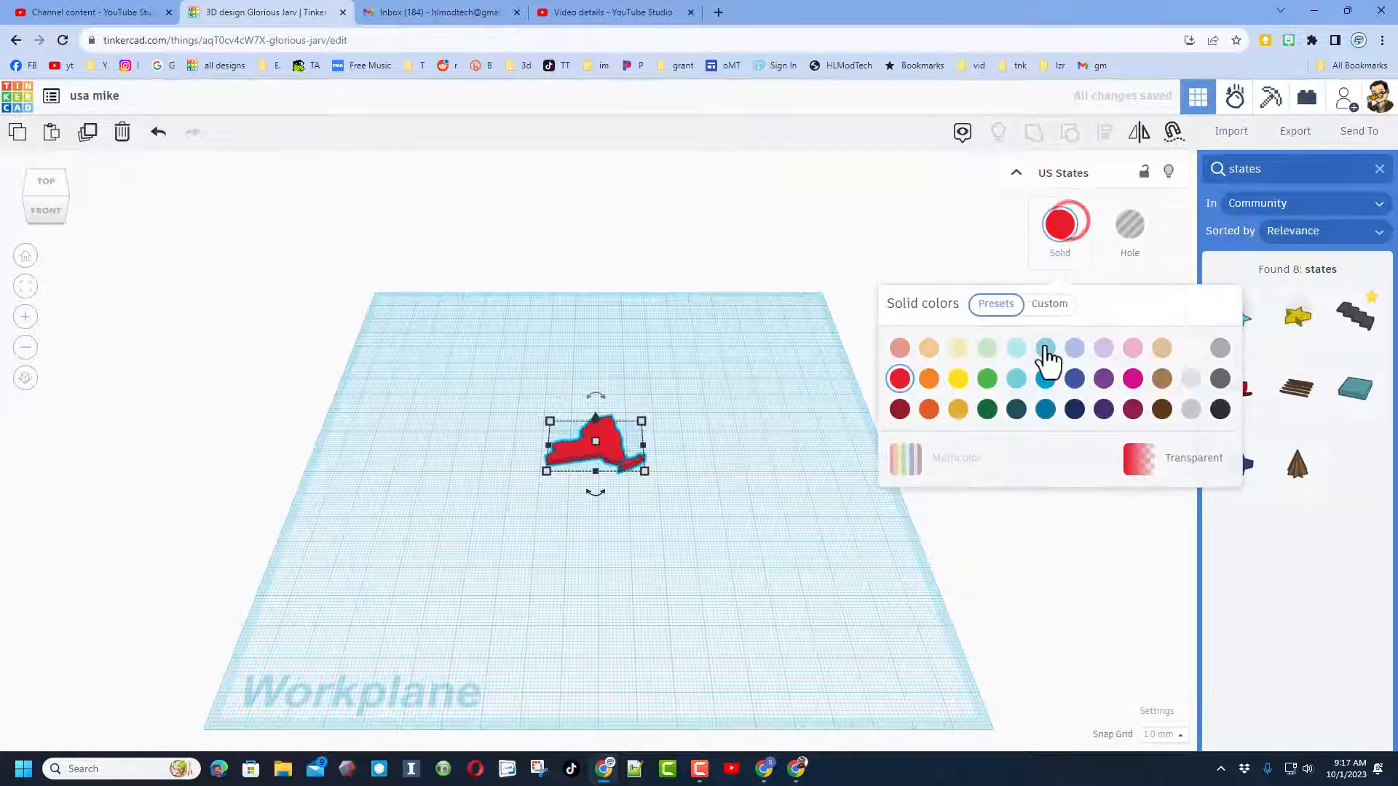
click(1045, 349)
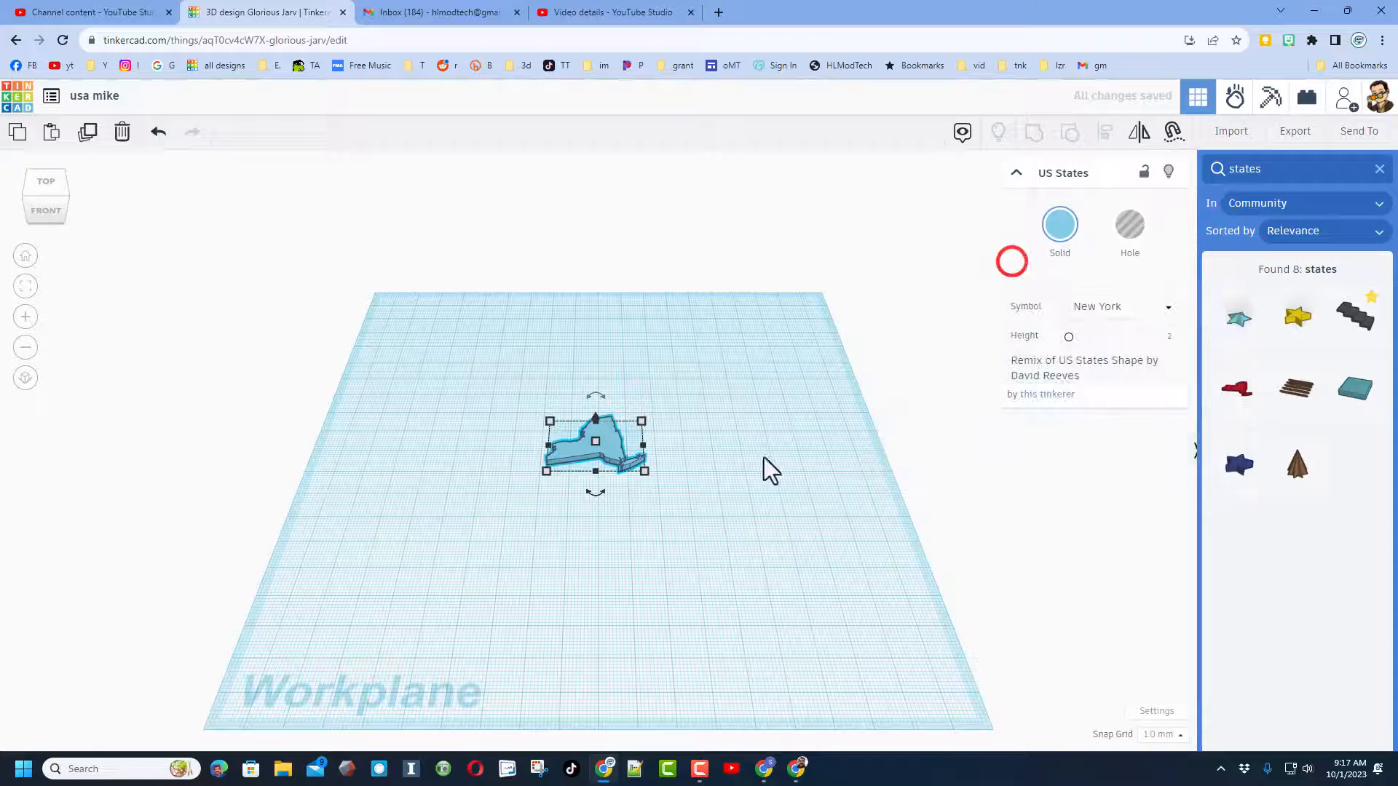
click(1122, 306)
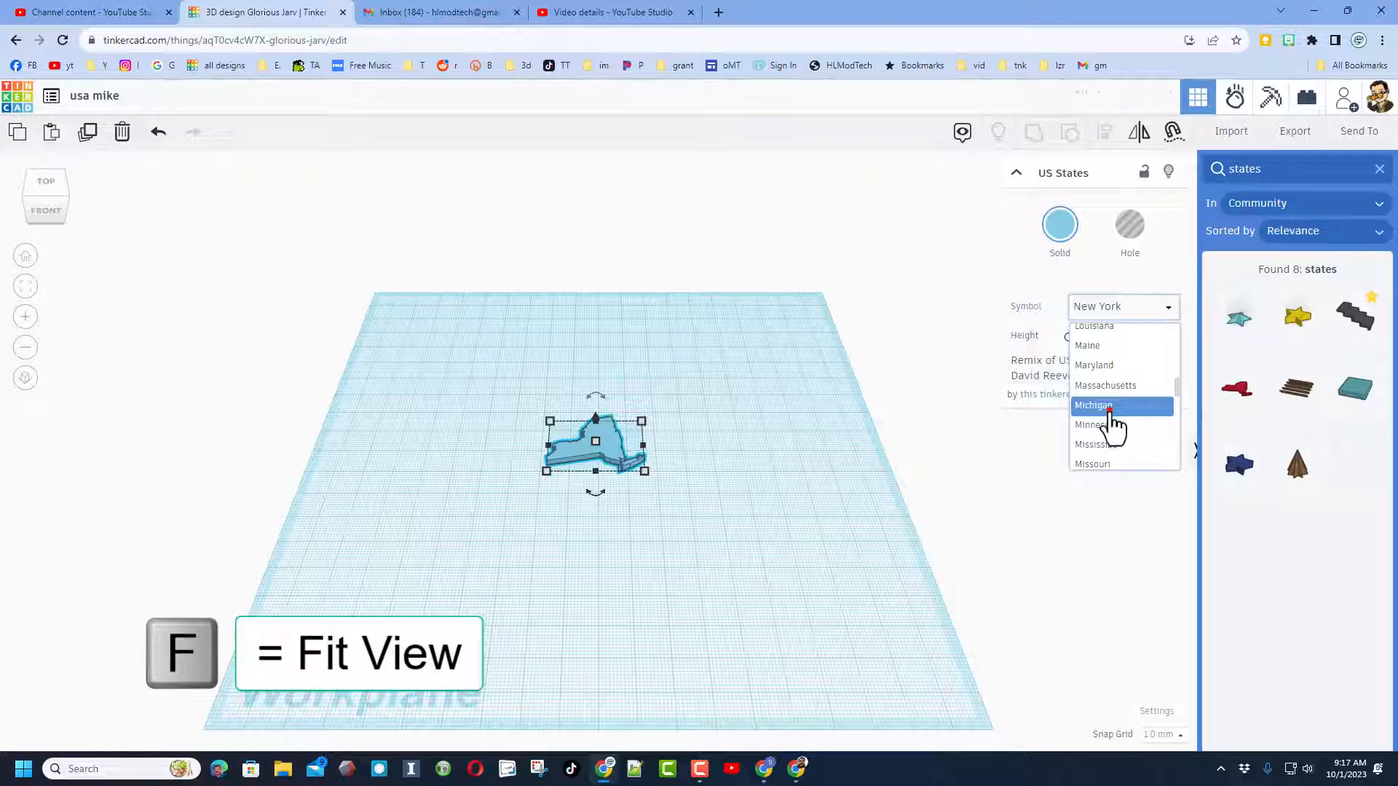
click(1095, 405)
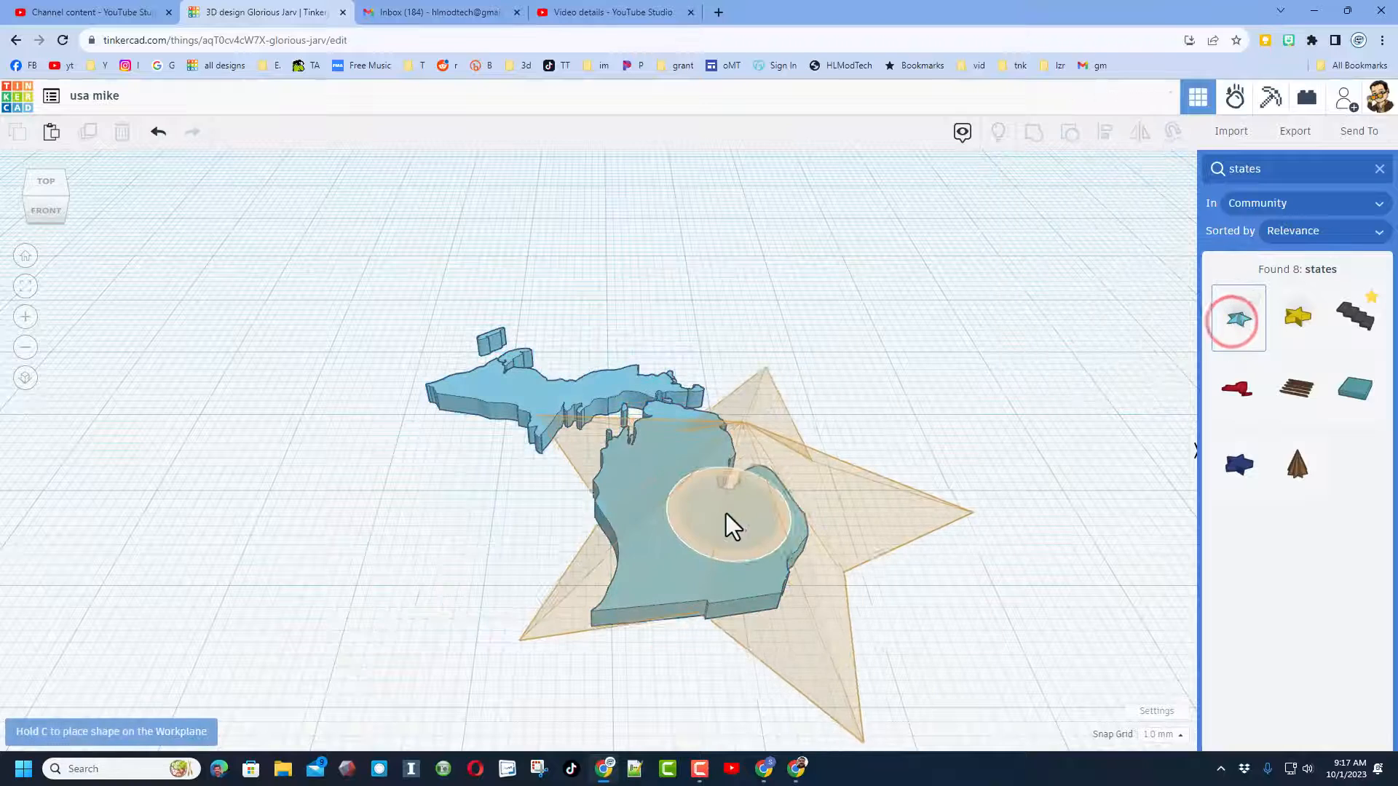
Place a star on Michigan, shrink it to a small marker, and color it yellow.
click(758, 517)
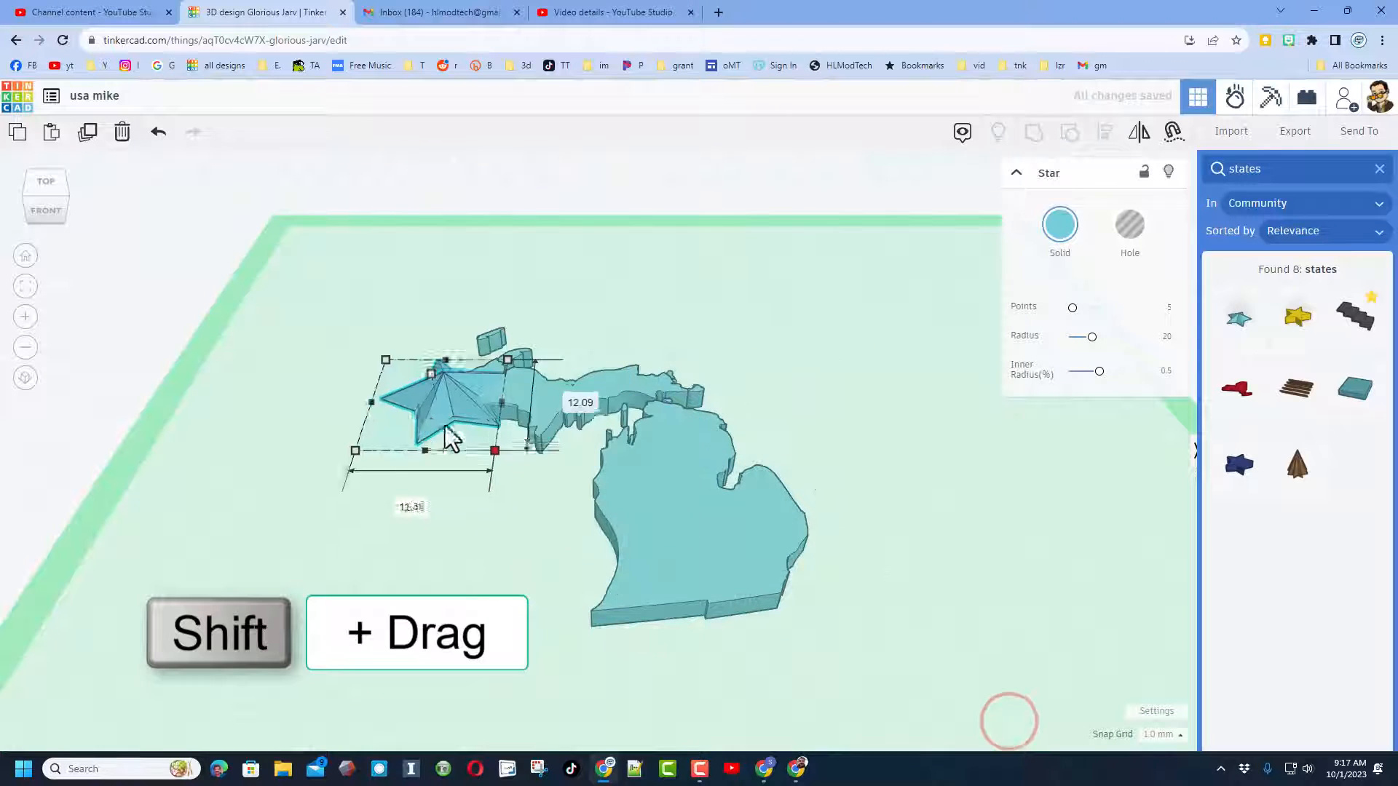
drag(495, 450, 504, 386)
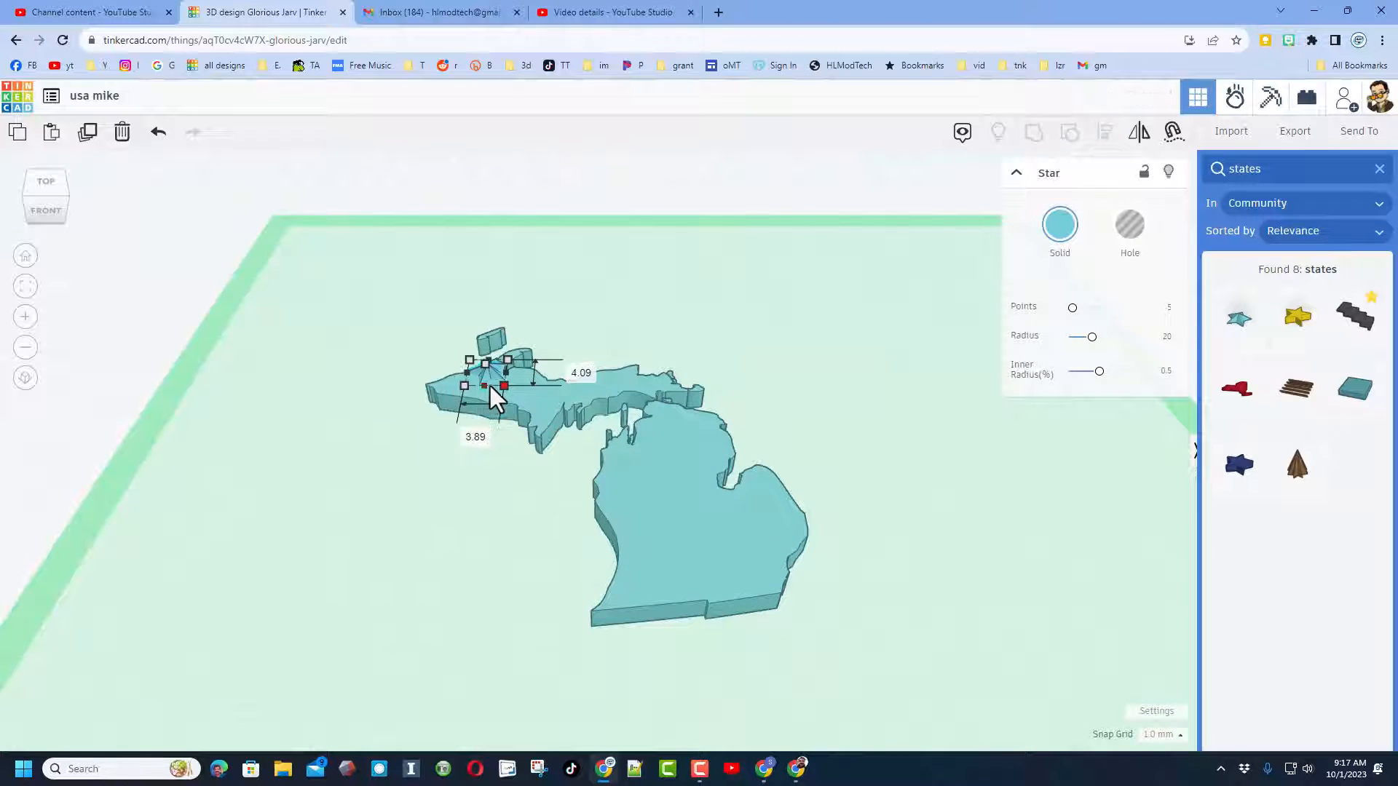
click(1060, 225)
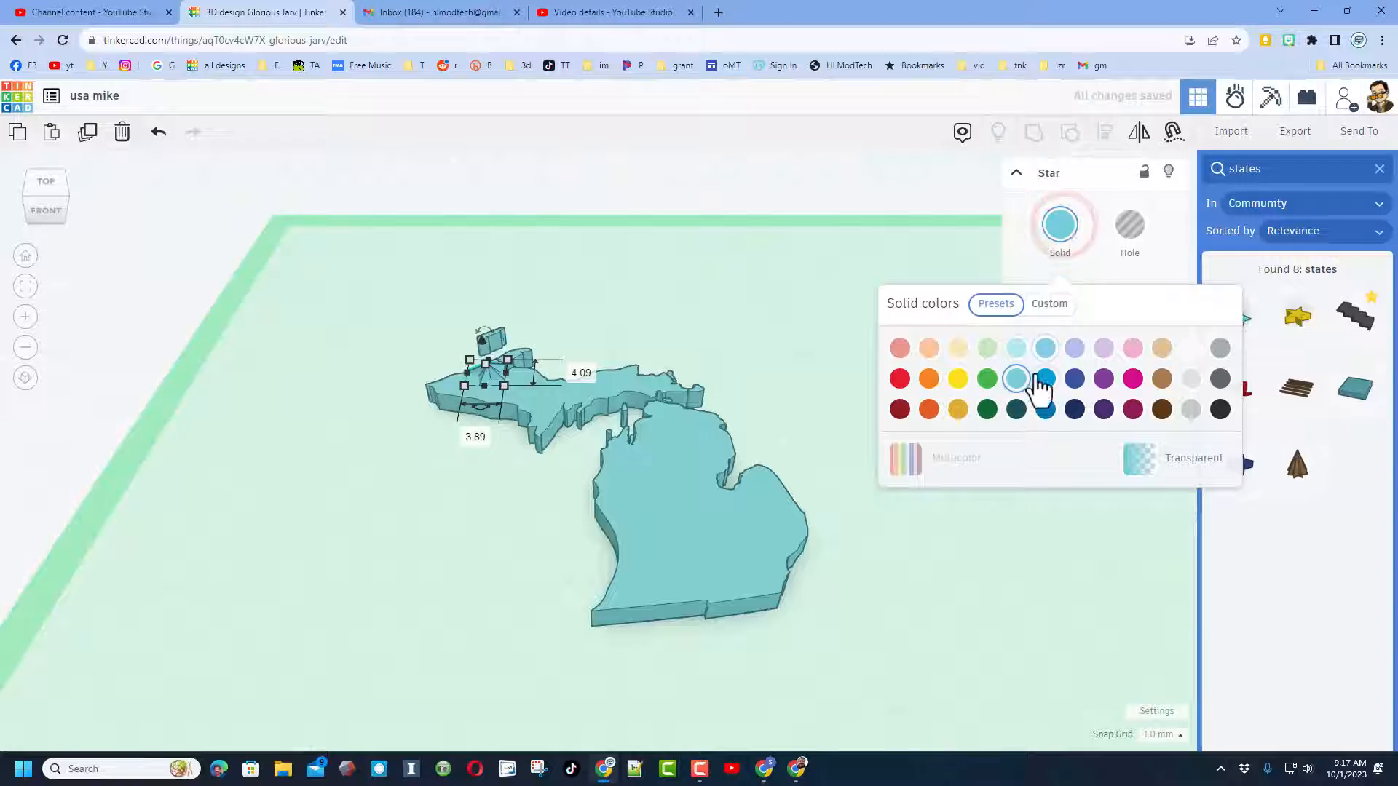
click(957, 378)
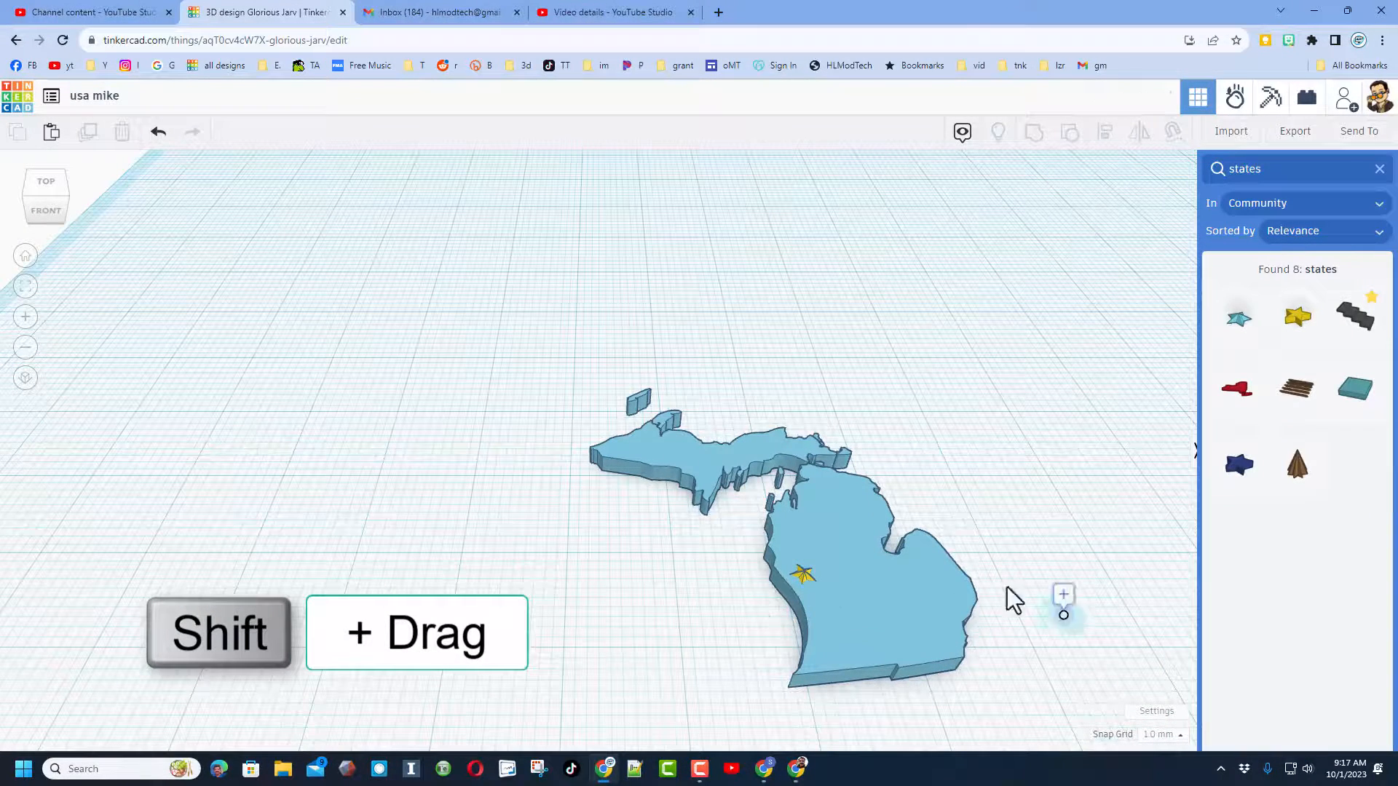
Label the star with a 'Holland' note and bring up Michigan's color palette.
key(n)
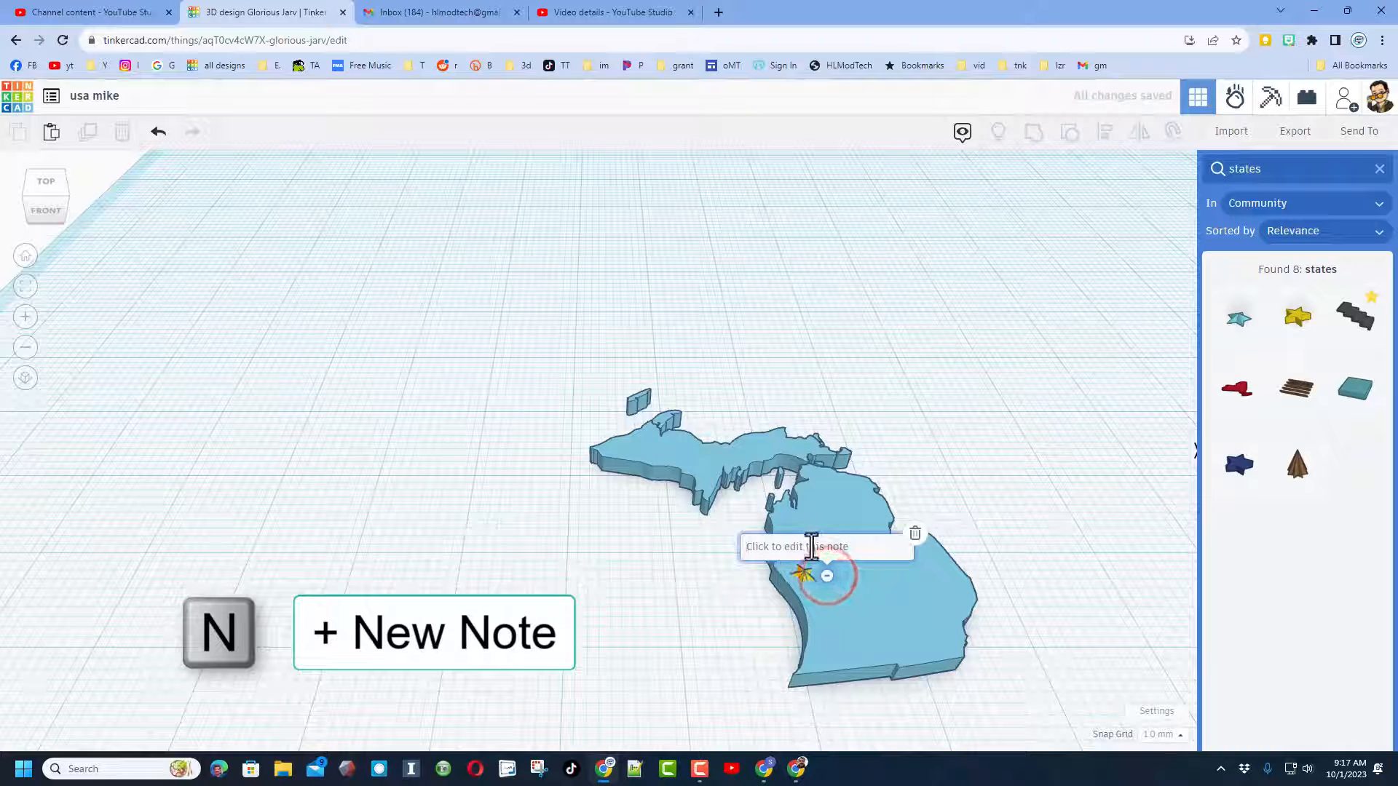
text(Holland)
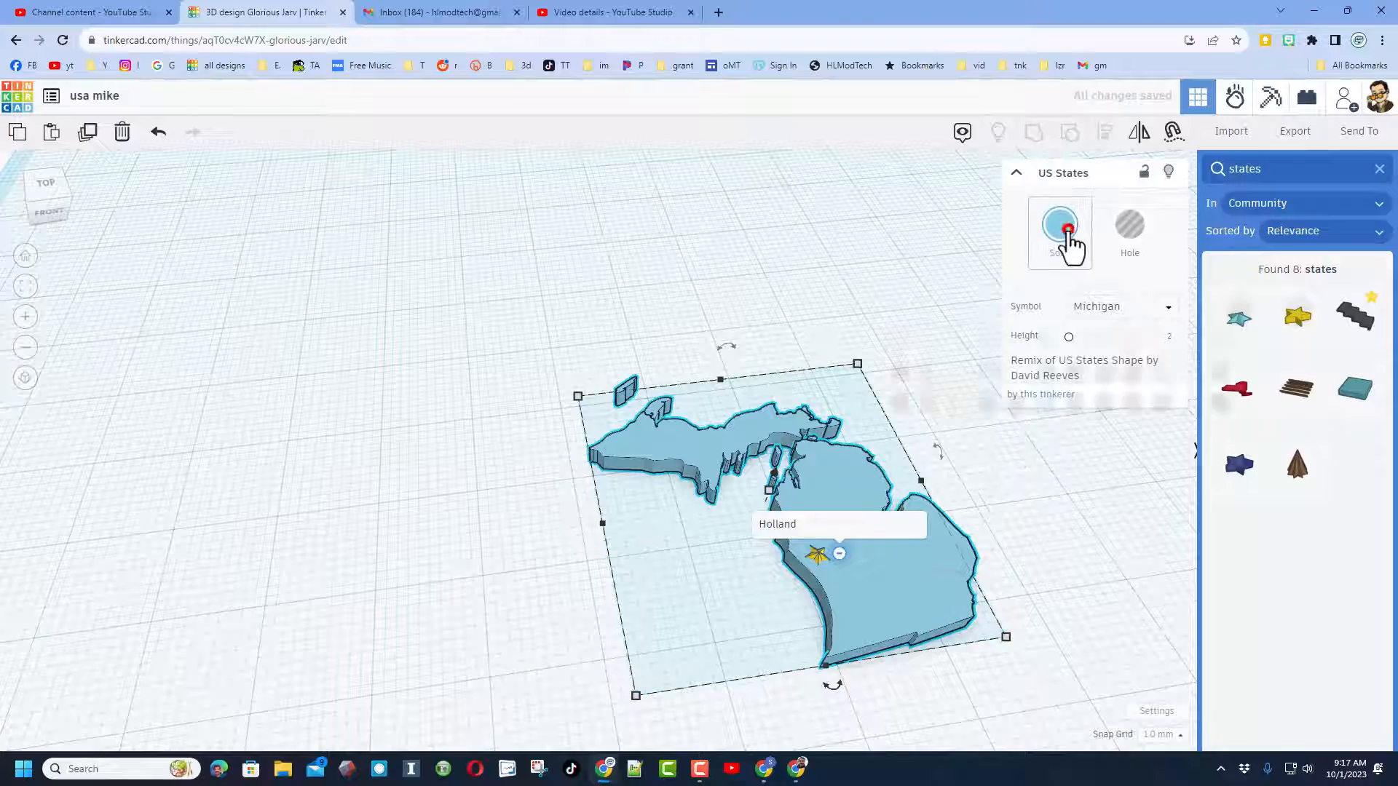
click(1059, 226)
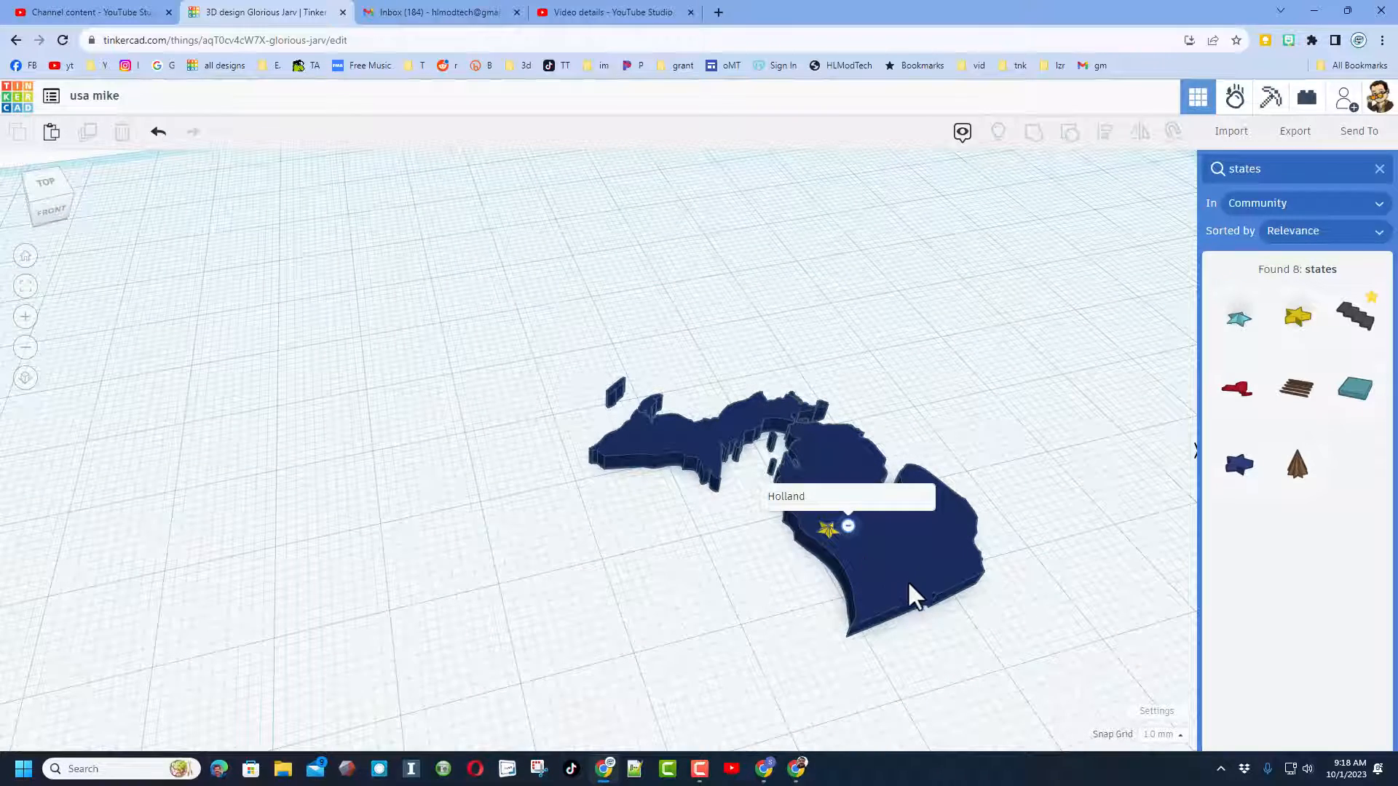
Set the workspace background color to yellow in Settings.
click(1156, 711)
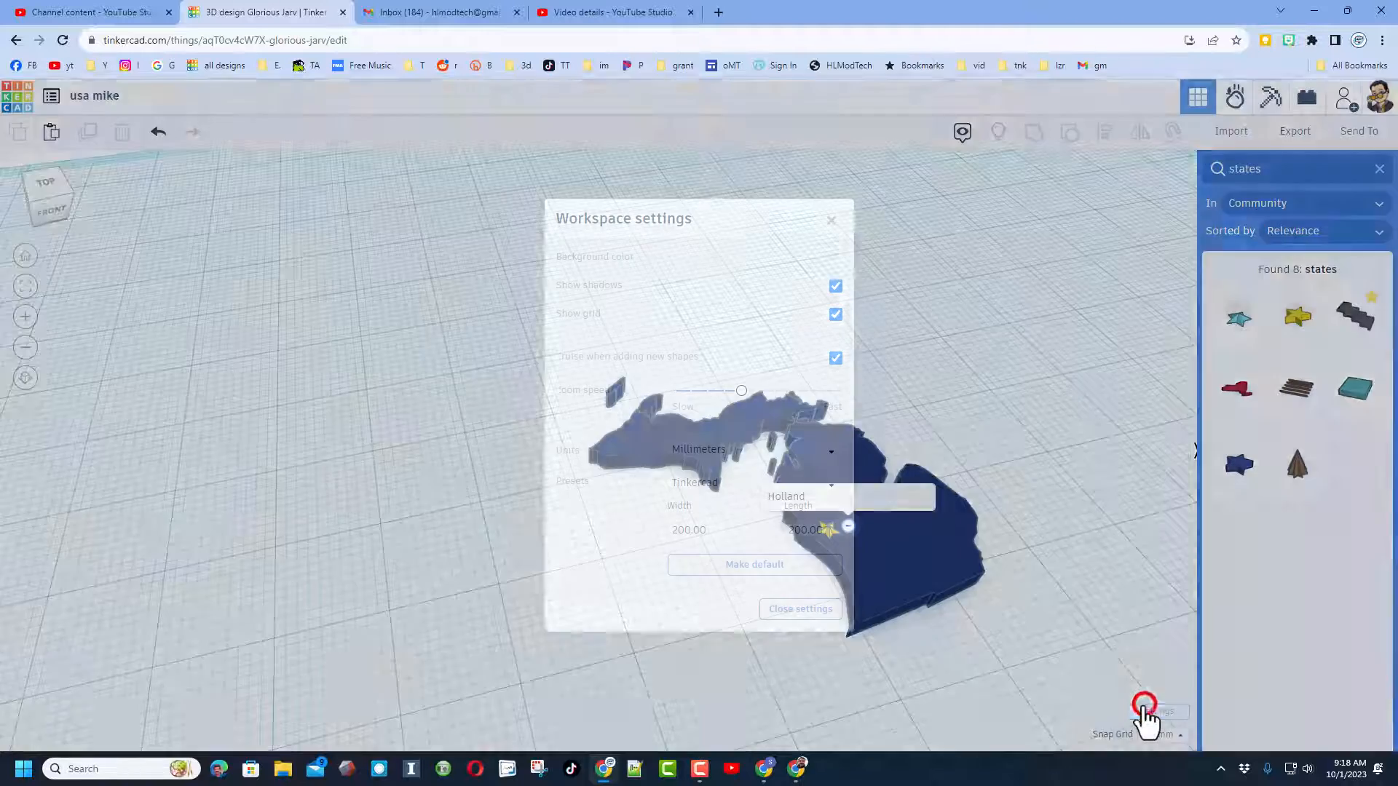
click(833, 255)
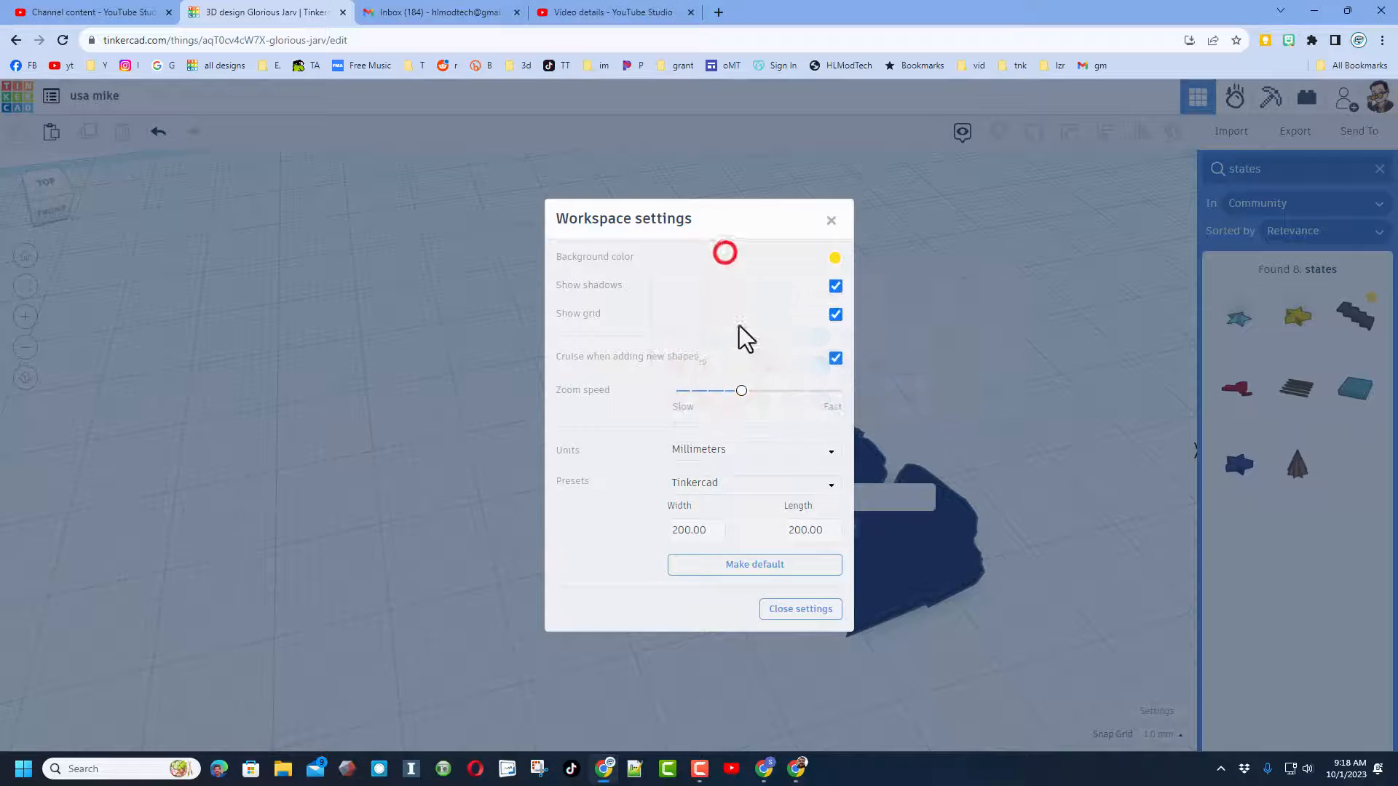
click(798, 609)
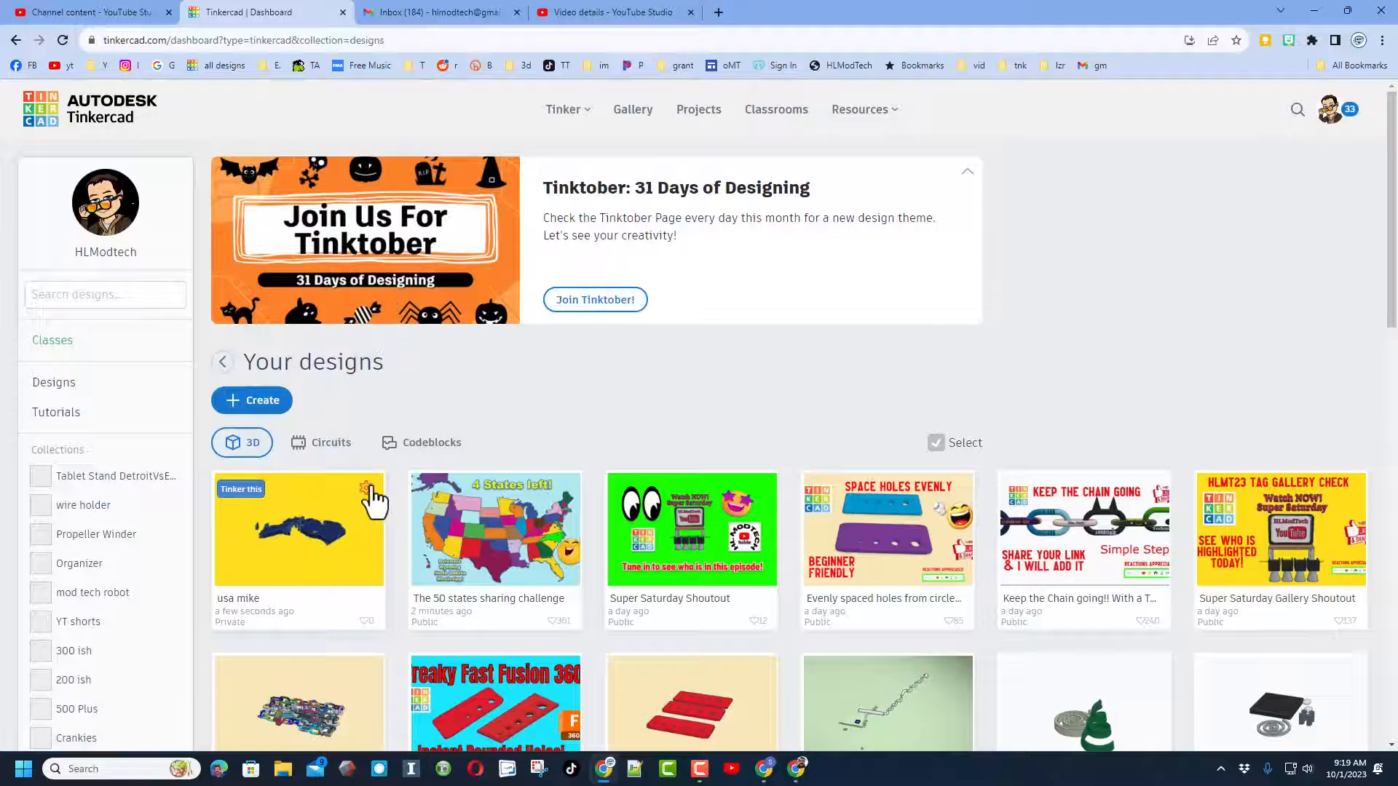
Open the usa mike design's properties and rename it 'usa Michigan Mike'.
click(366, 493)
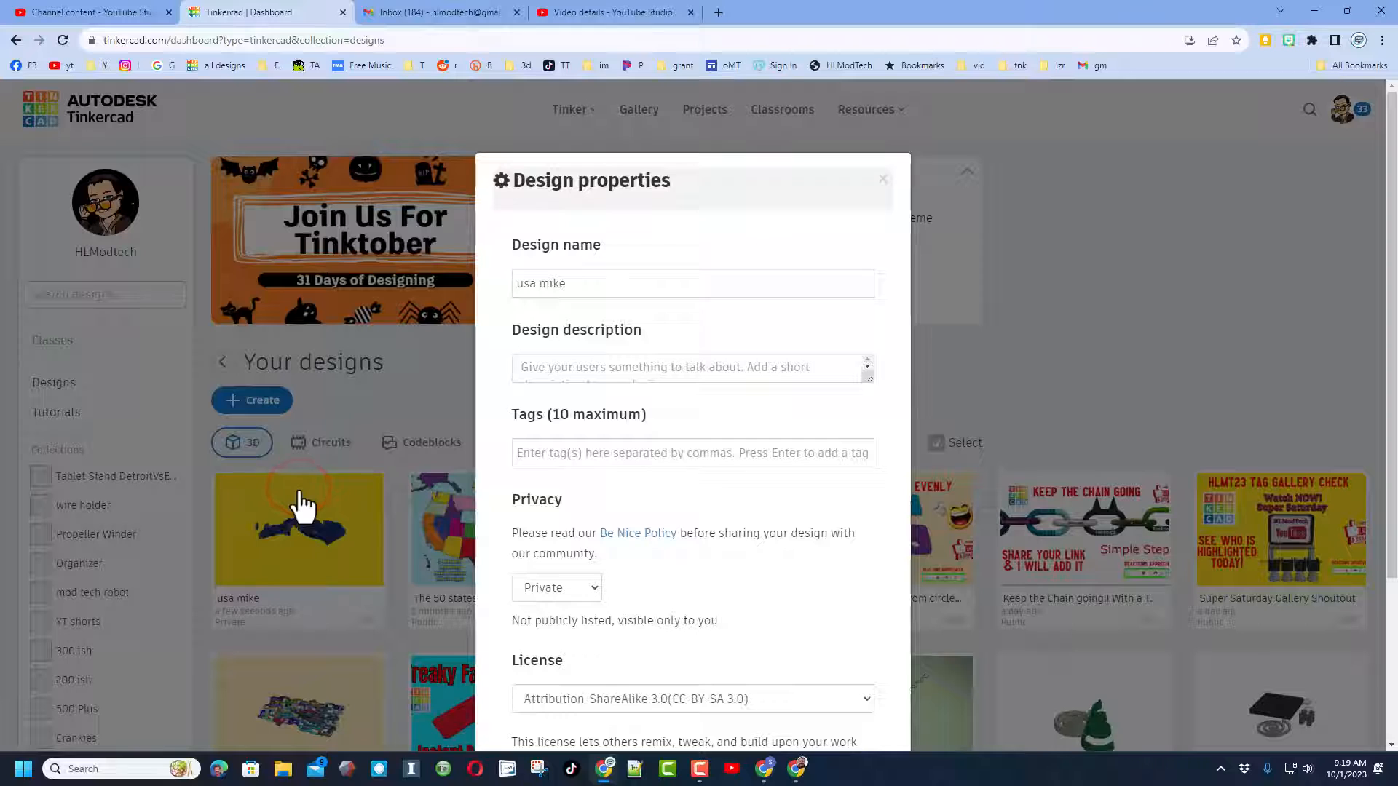
double_click(539, 283)
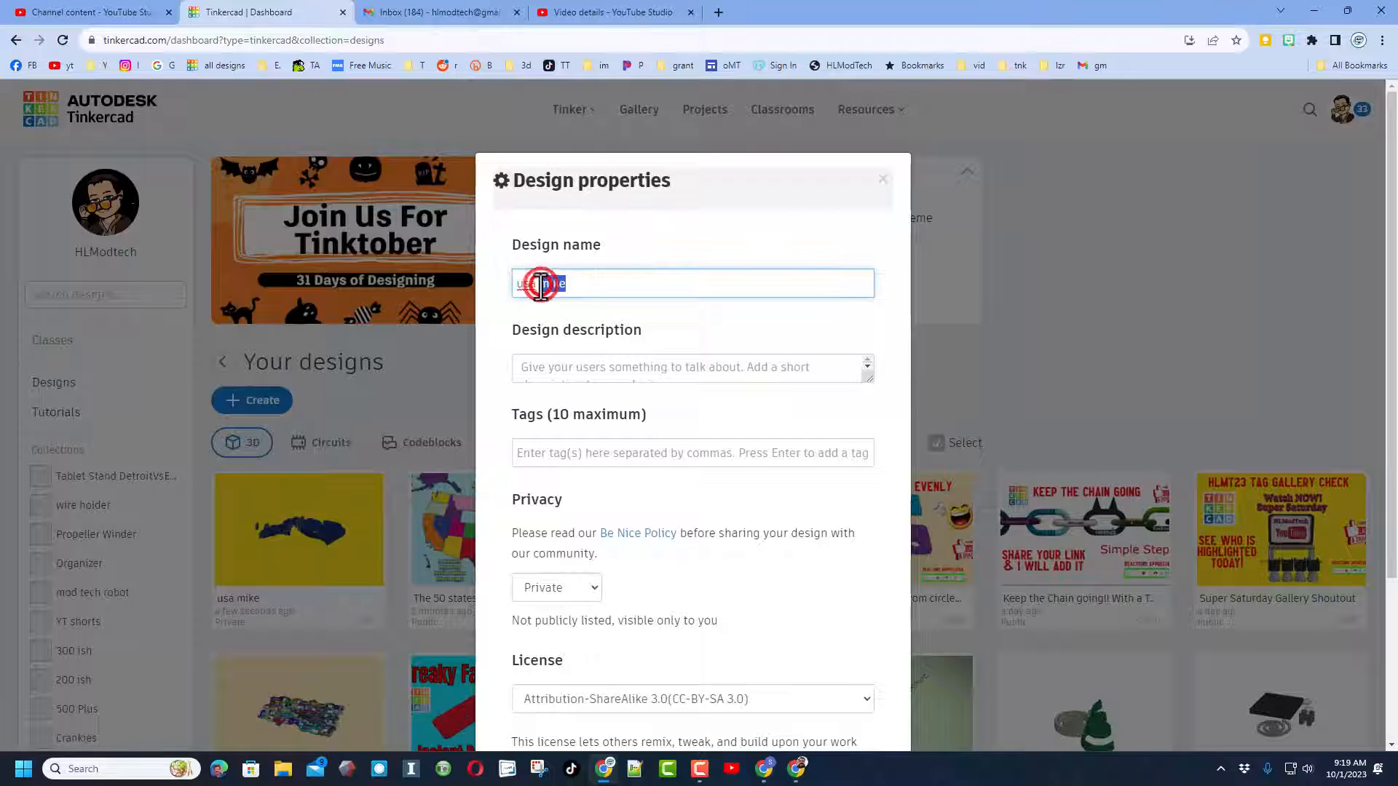
text(usa michig)
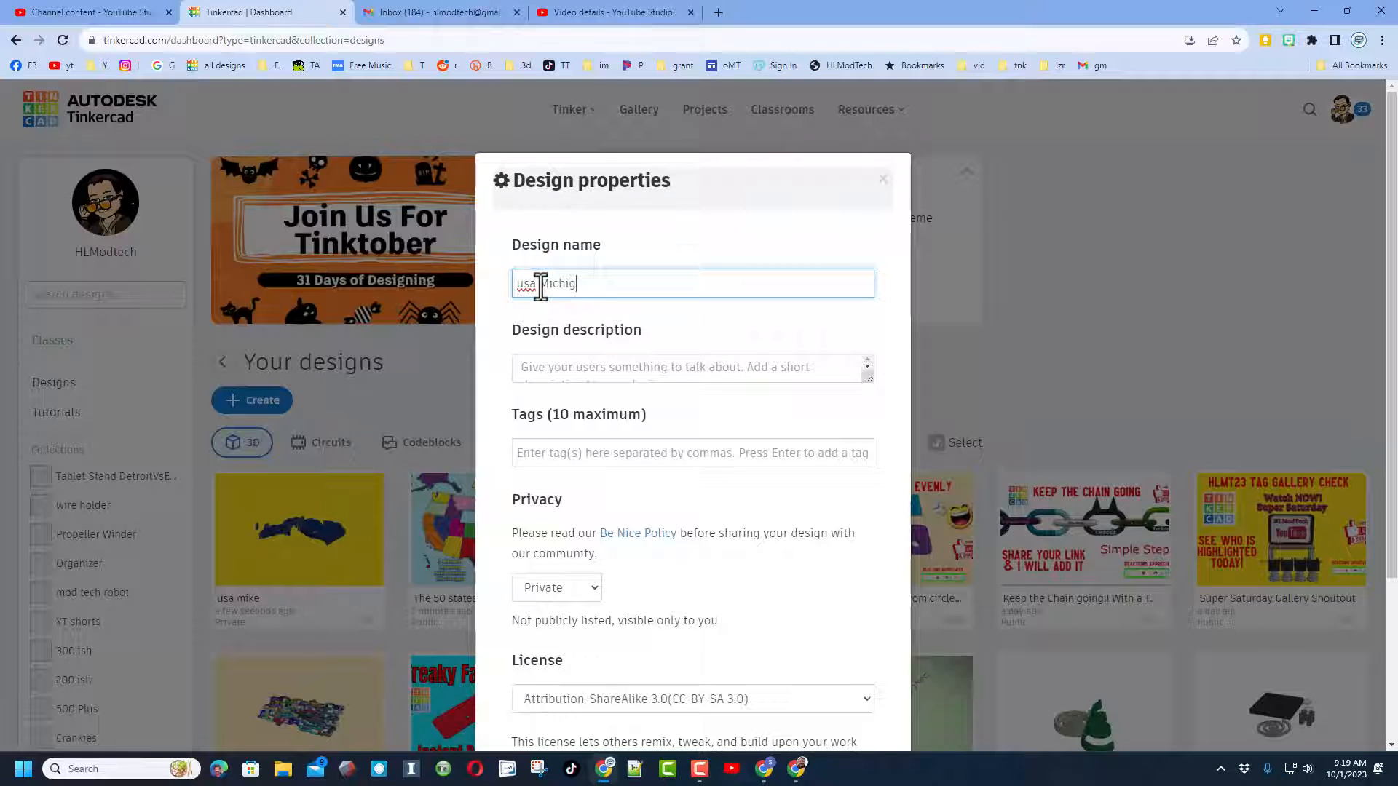
text(an Mike)
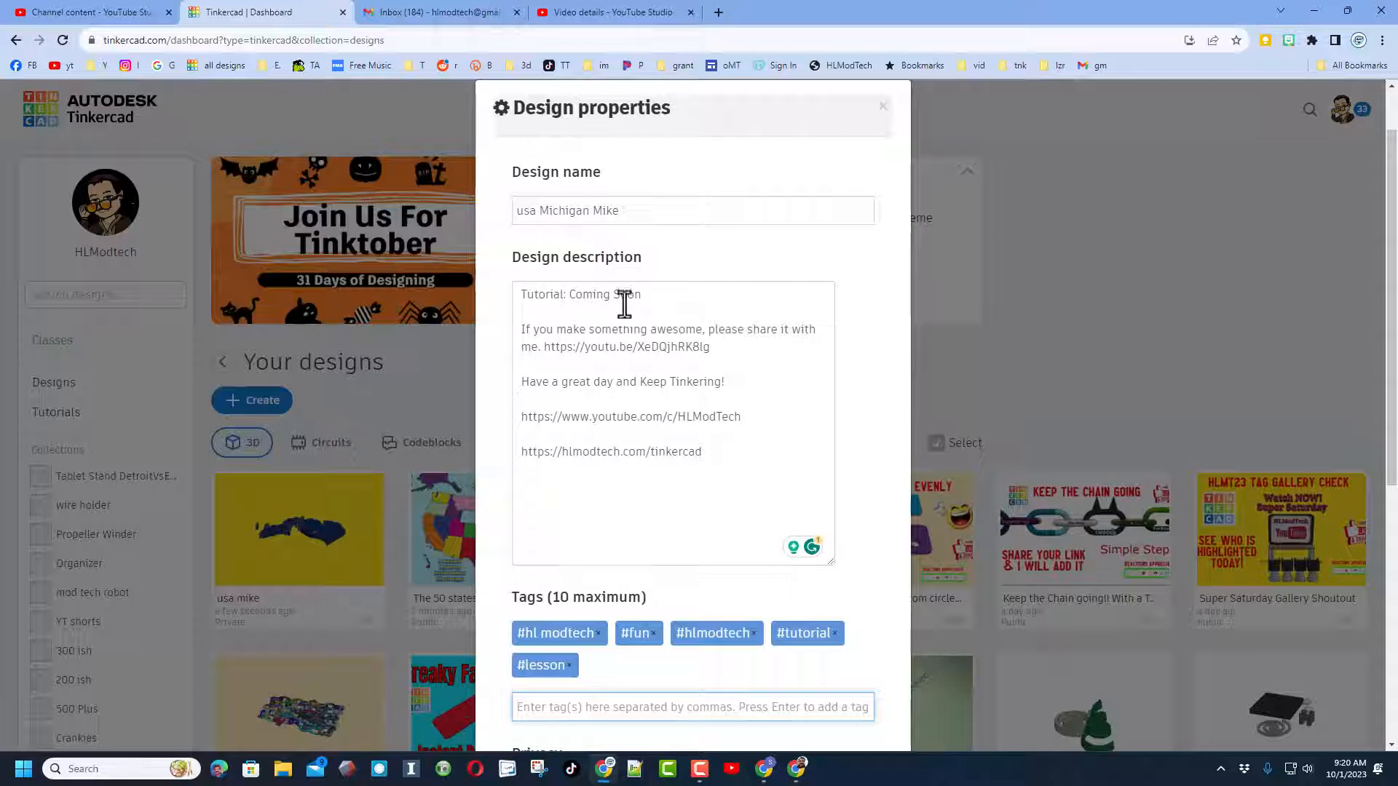
mouse_move(771, 437)
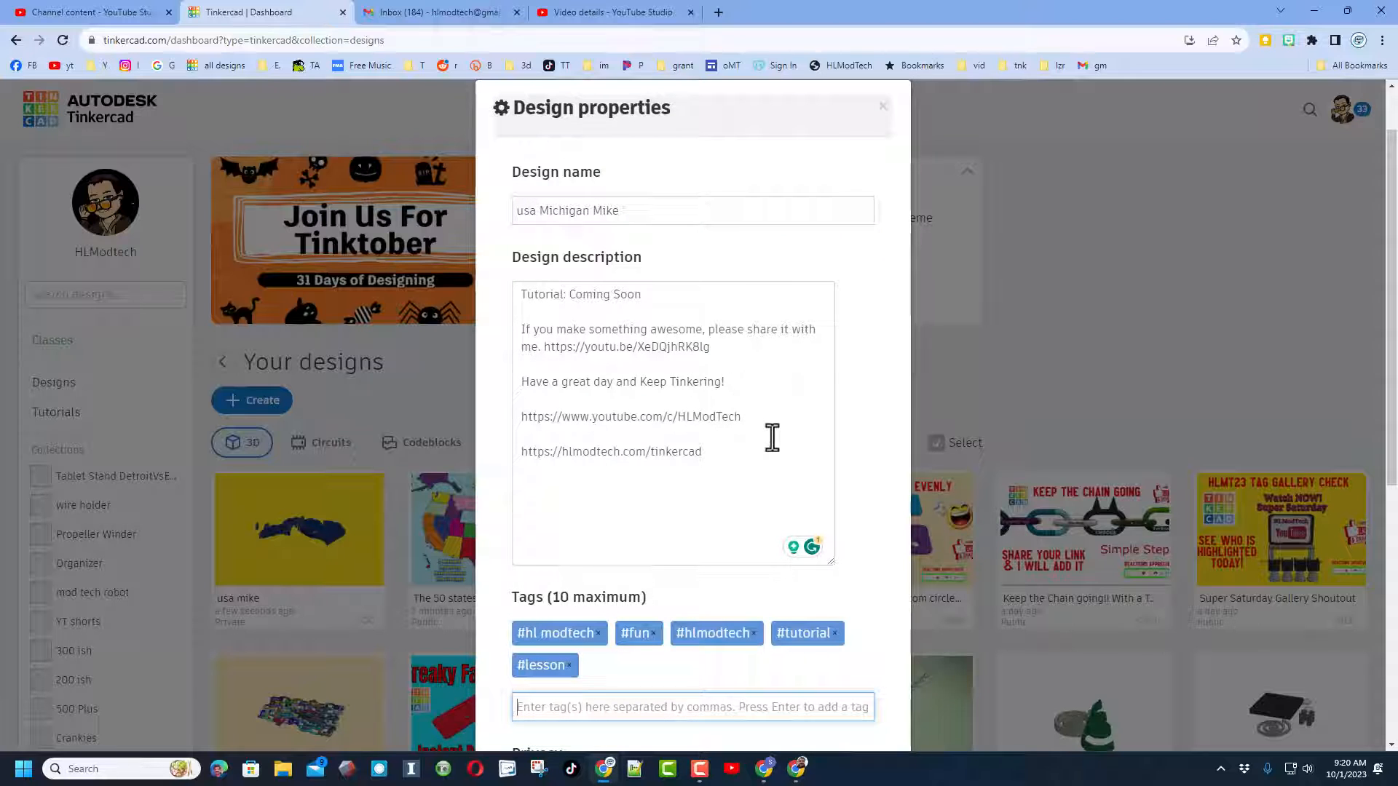
Add usa23 to the design's tags.
scroll(down, 3)
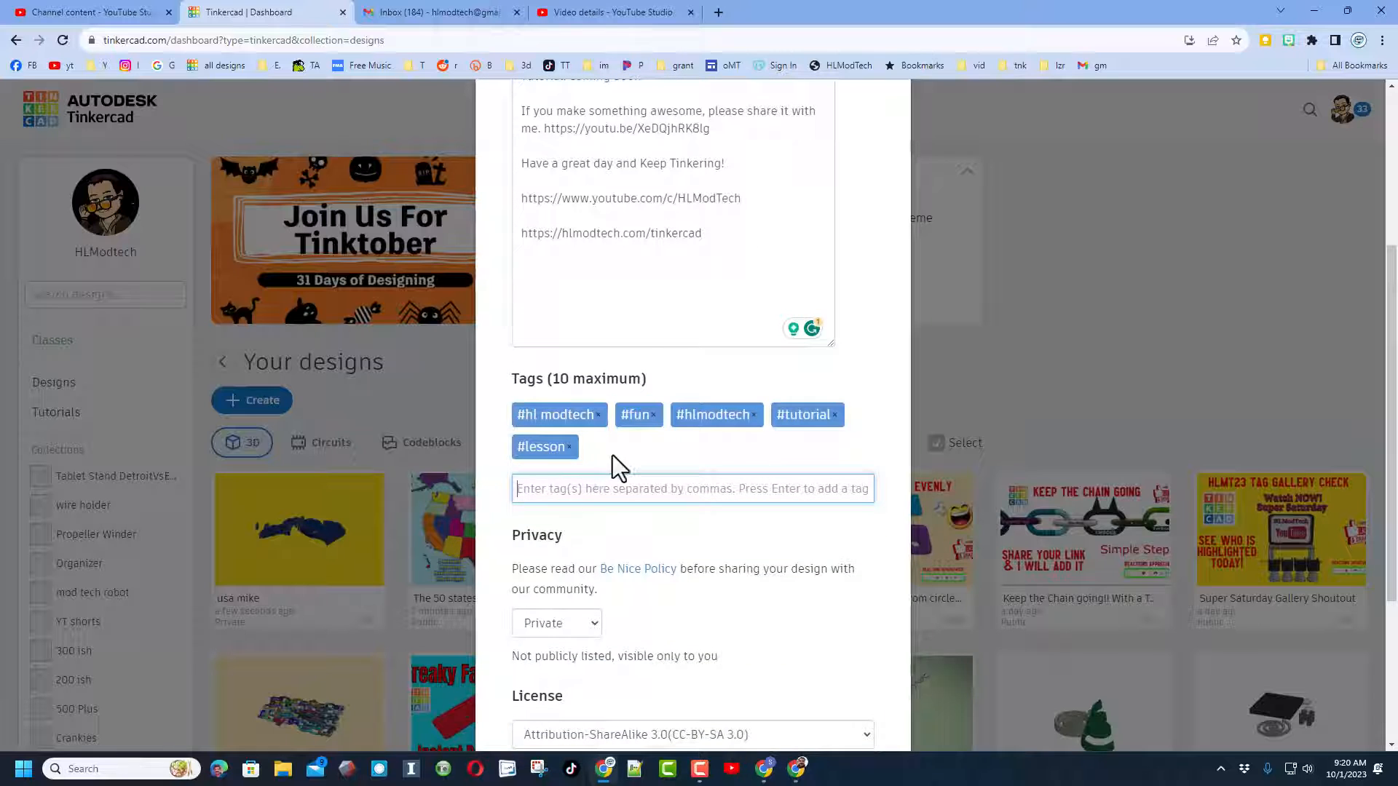
text(usa23)
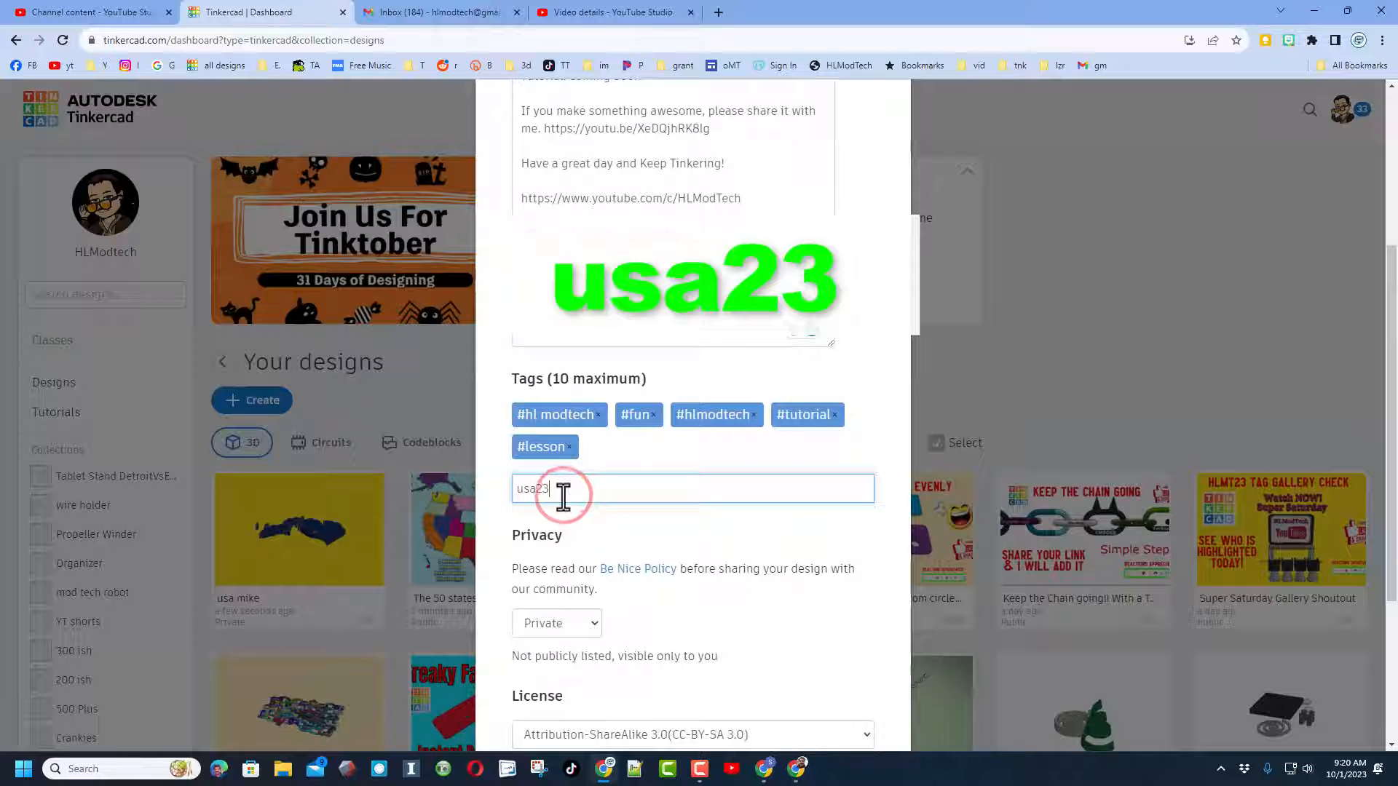
key(Enter)
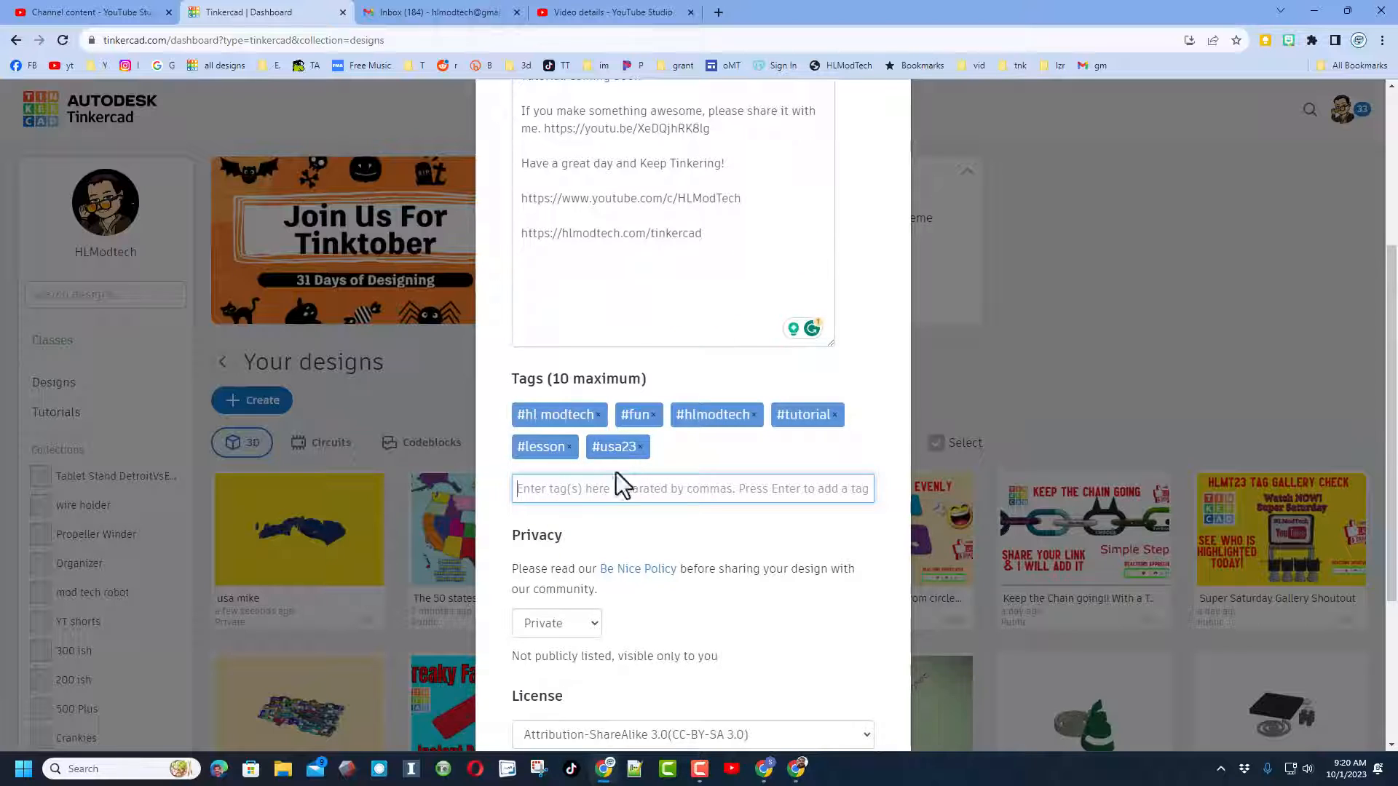
mouse_move(577, 491)
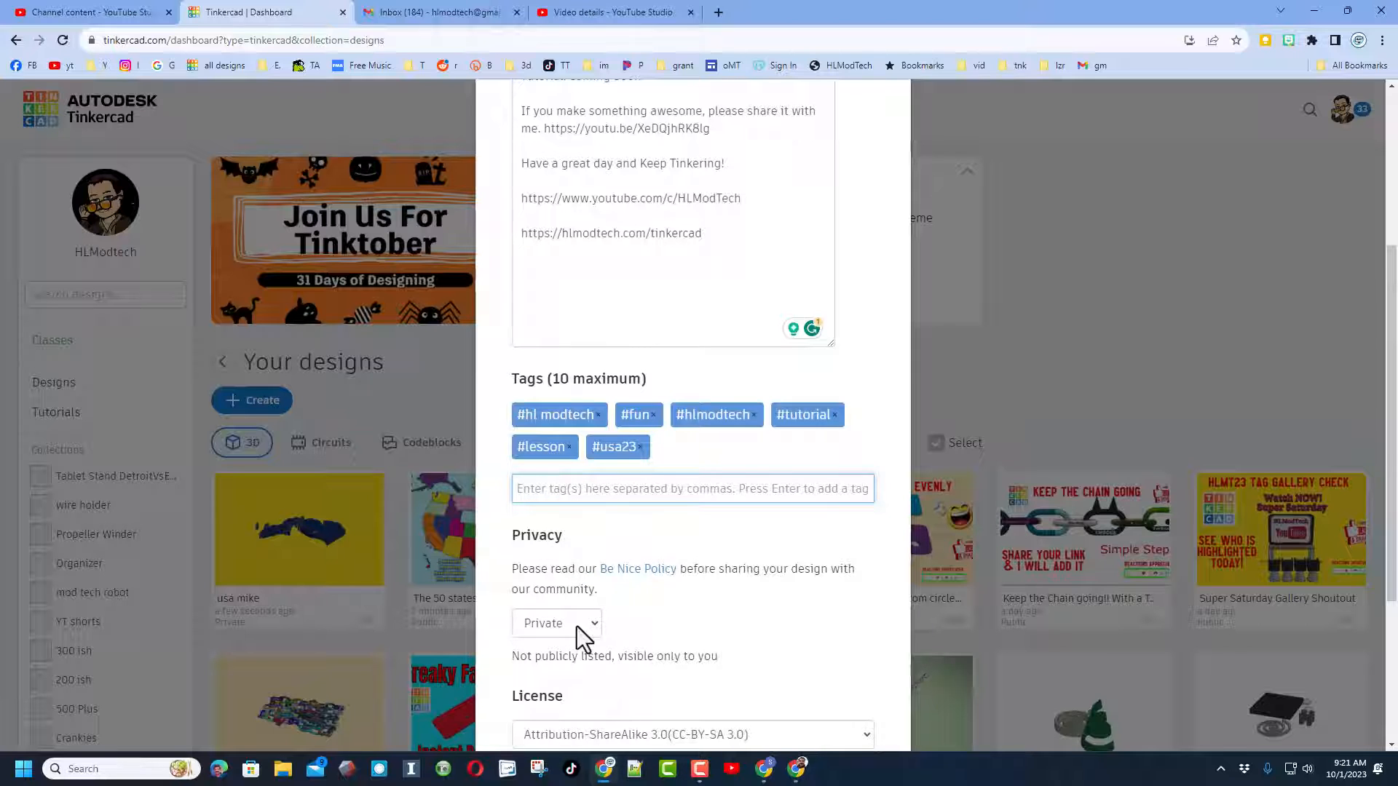
Make the design public under Attribution-ShareAlike 3.0 and save the changes.
click(555, 622)
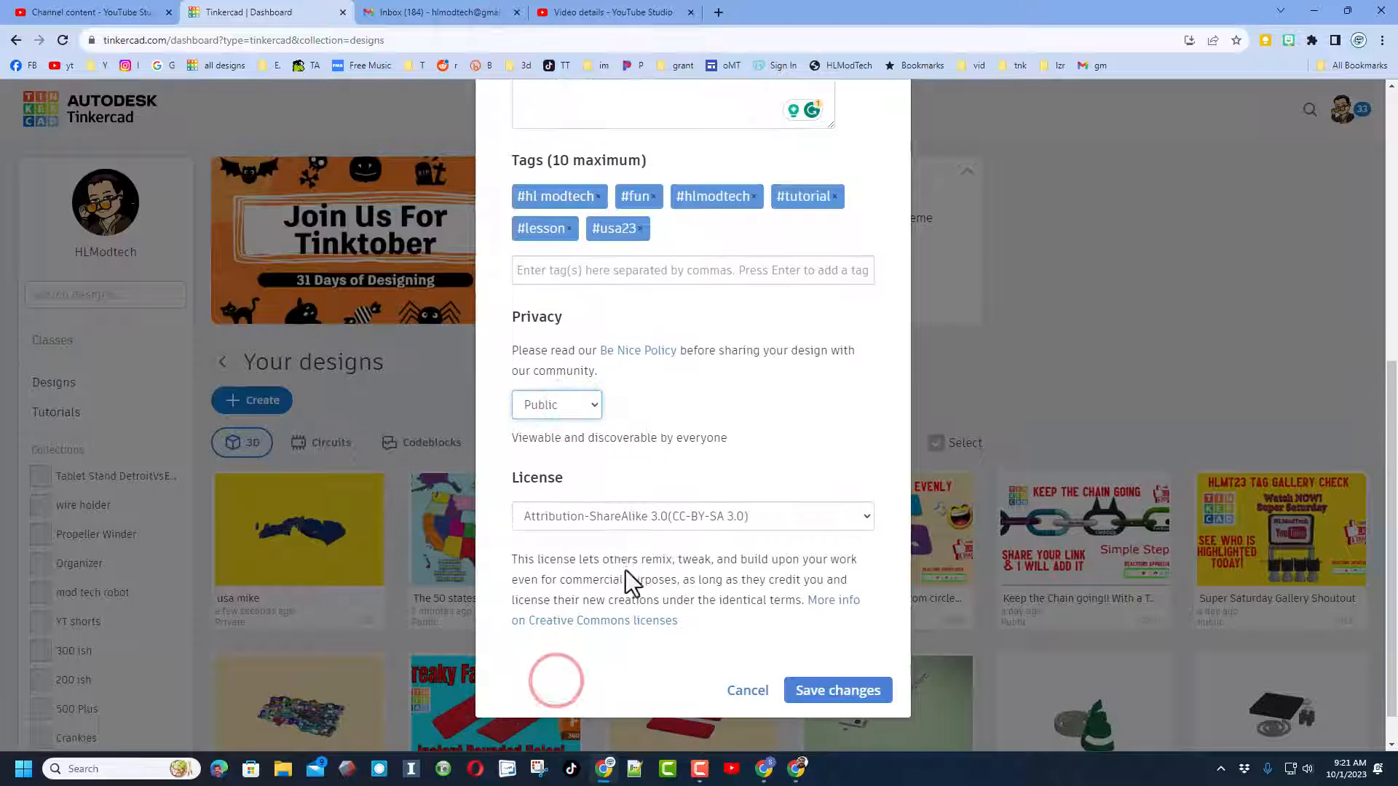
click(691, 516)
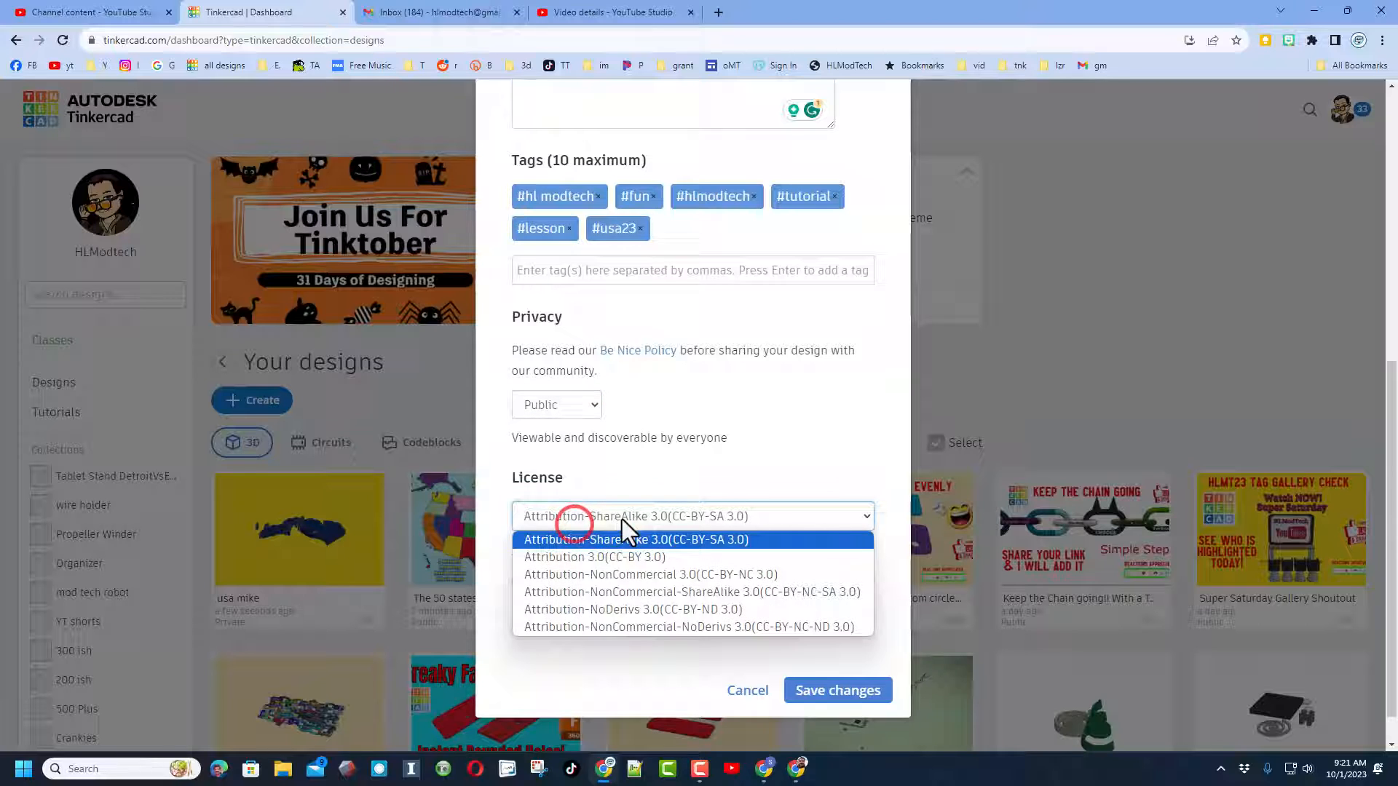
click(636, 539)
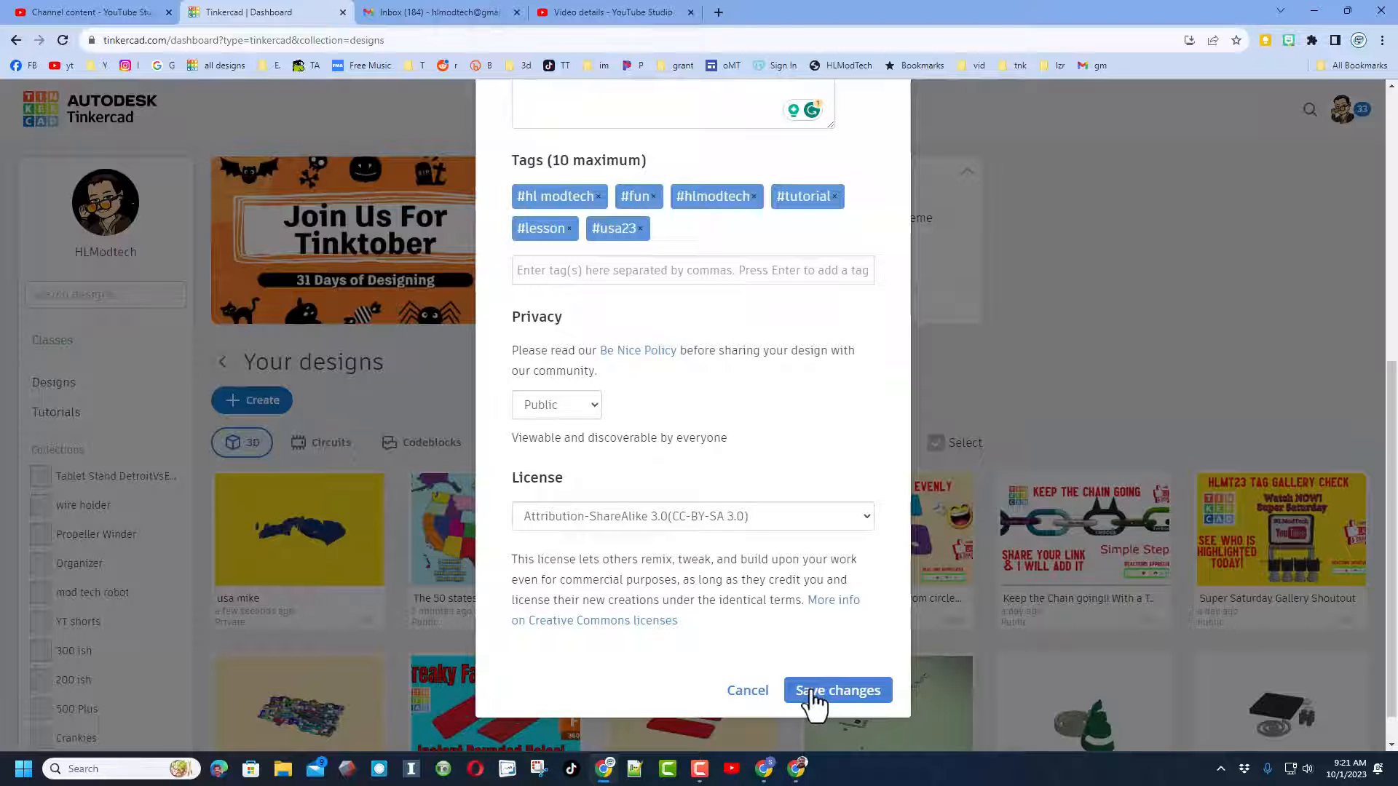
click(837, 690)
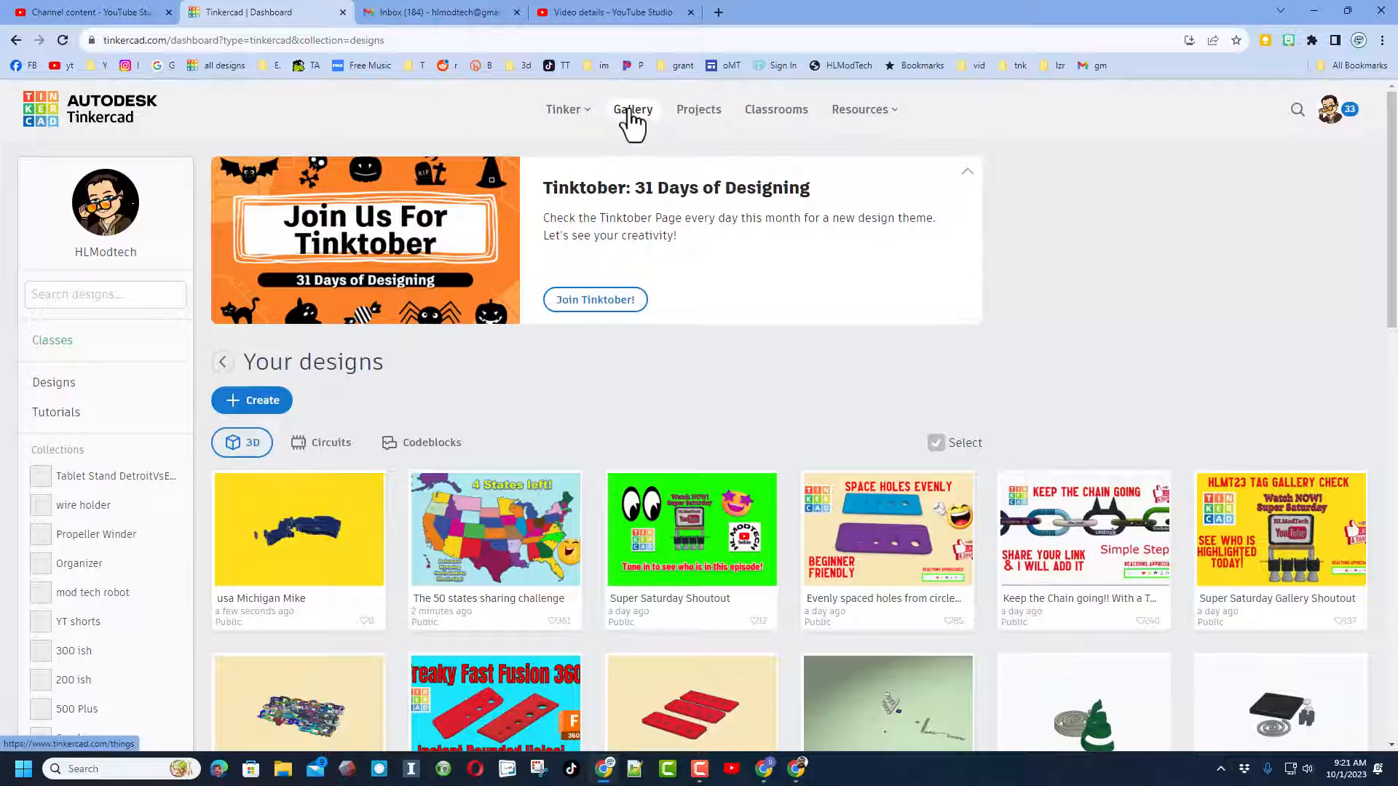
Browse the community gallery, view Usa Indiana, then open the usa Michigan Mike page.
click(632, 109)
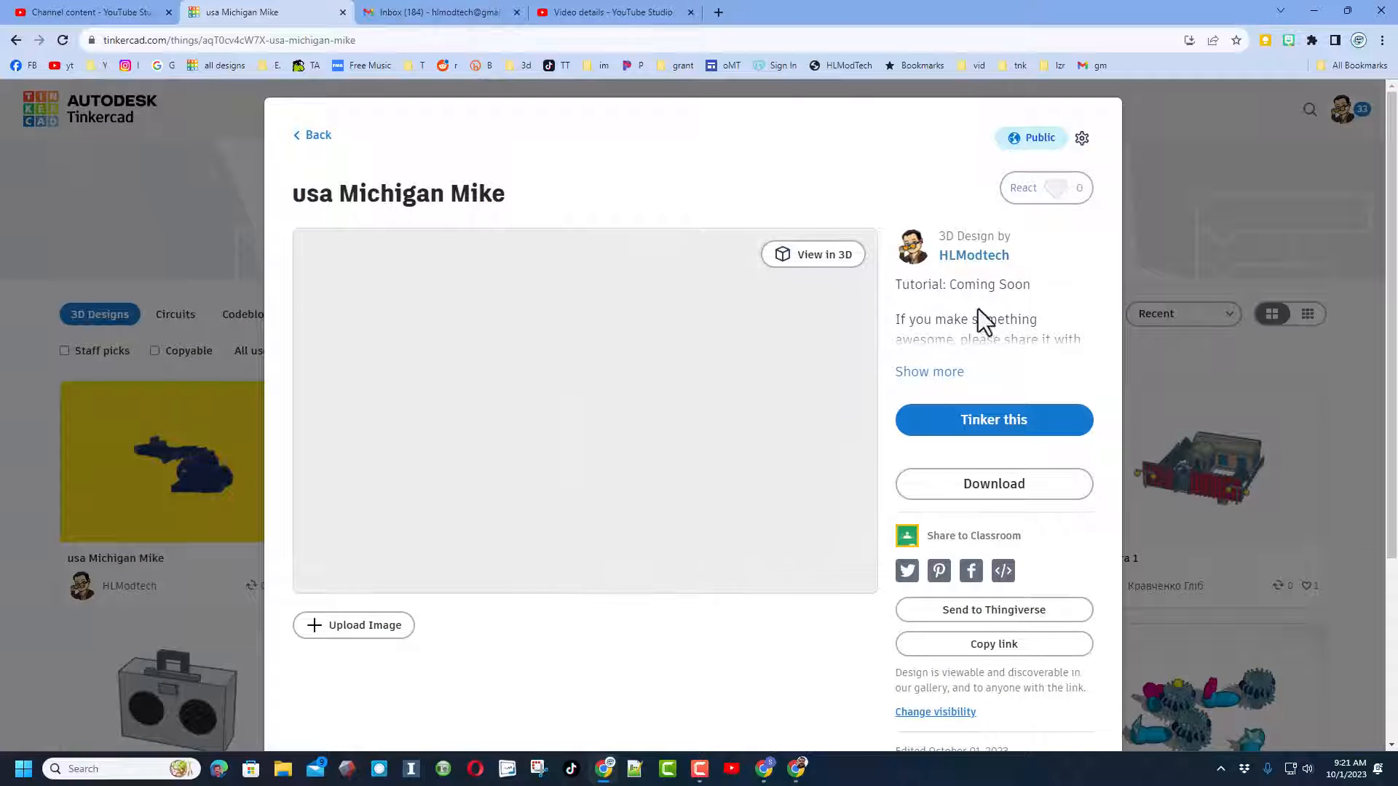
click(1045, 187)
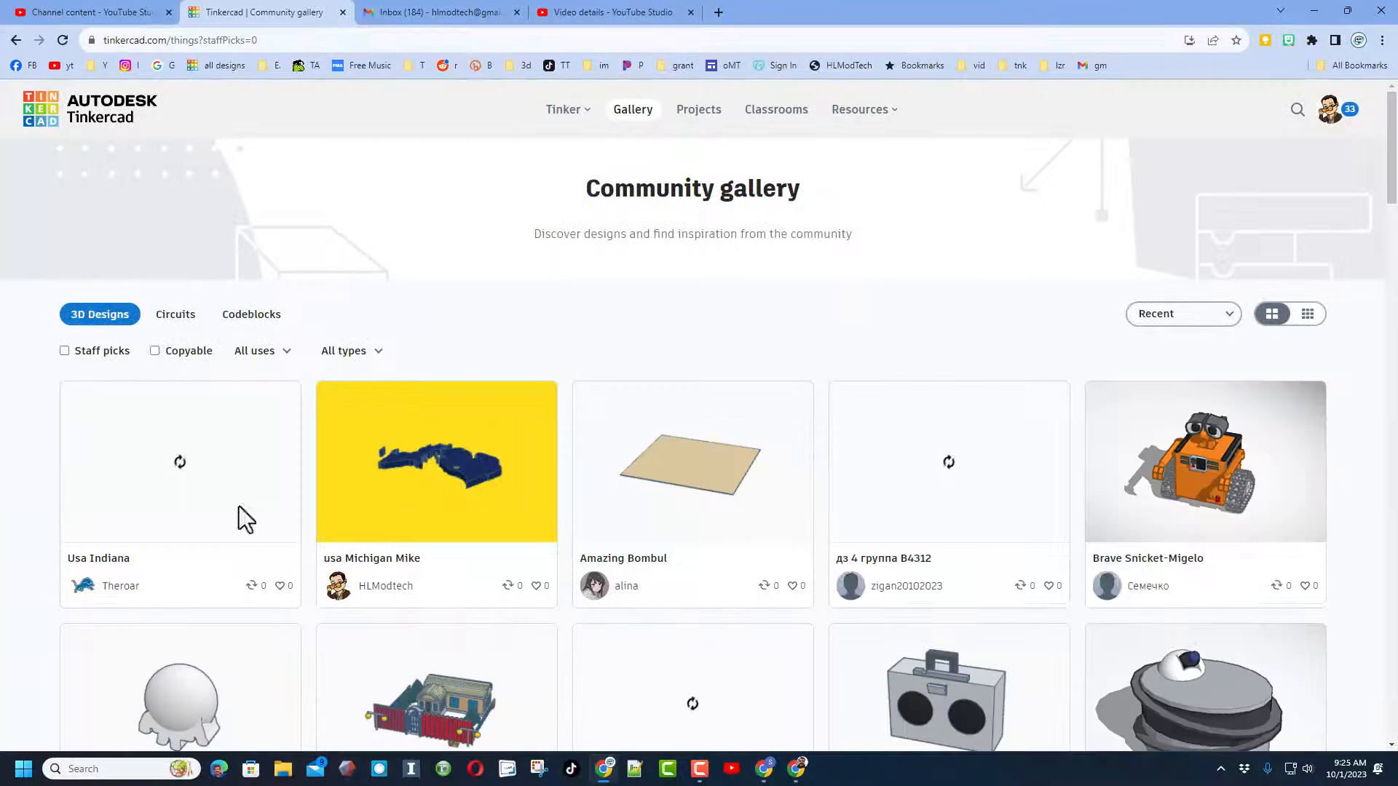
click(179, 461)
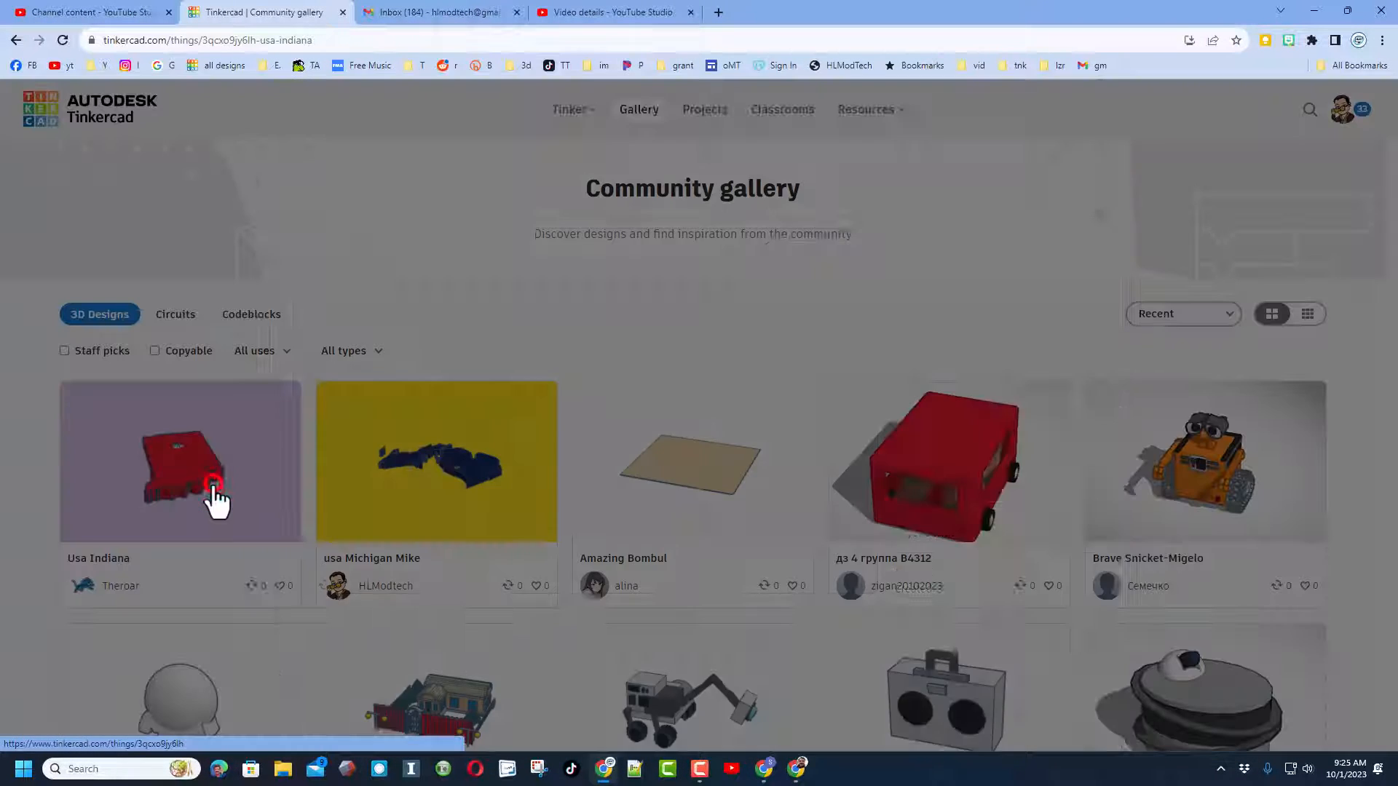
click(181, 461)
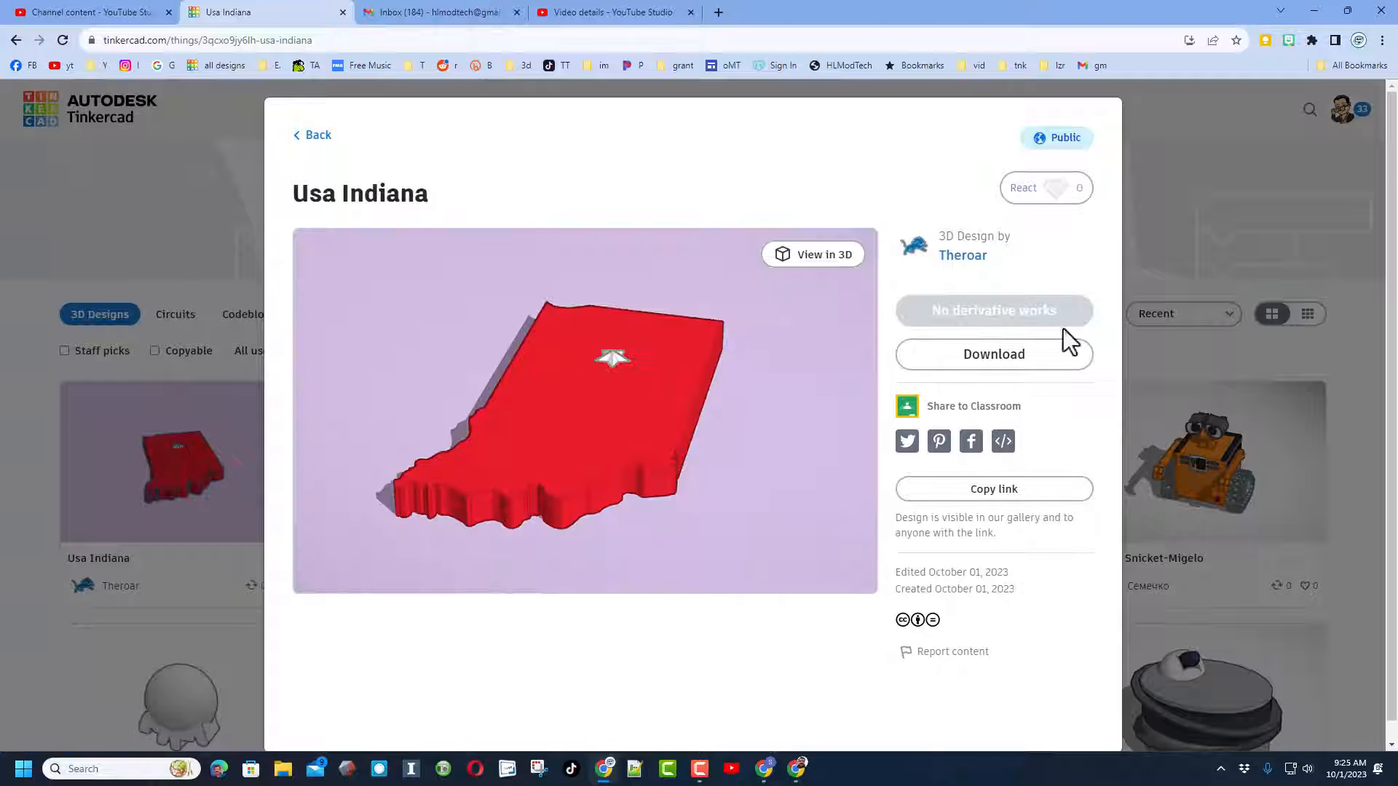
mouse_move(944, 464)
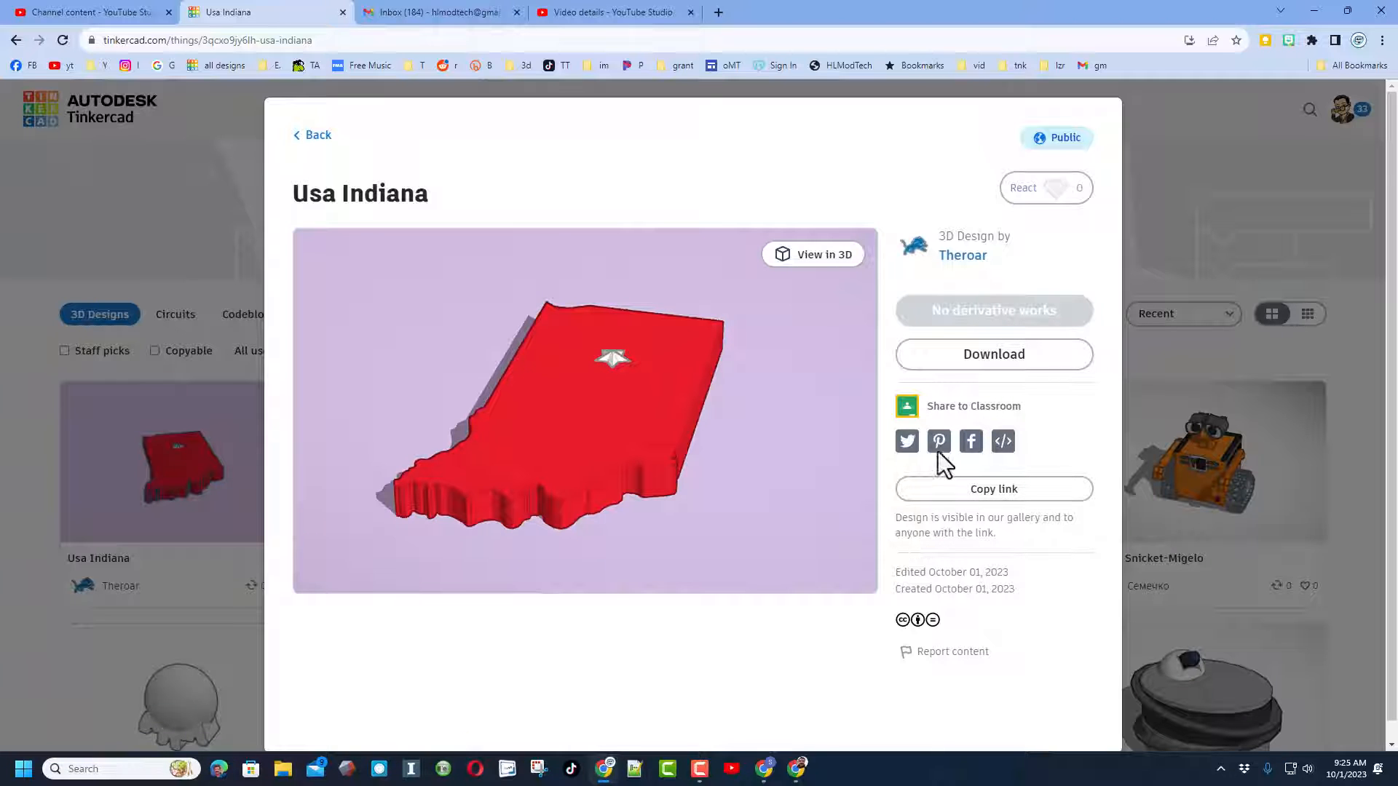
click(311, 134)
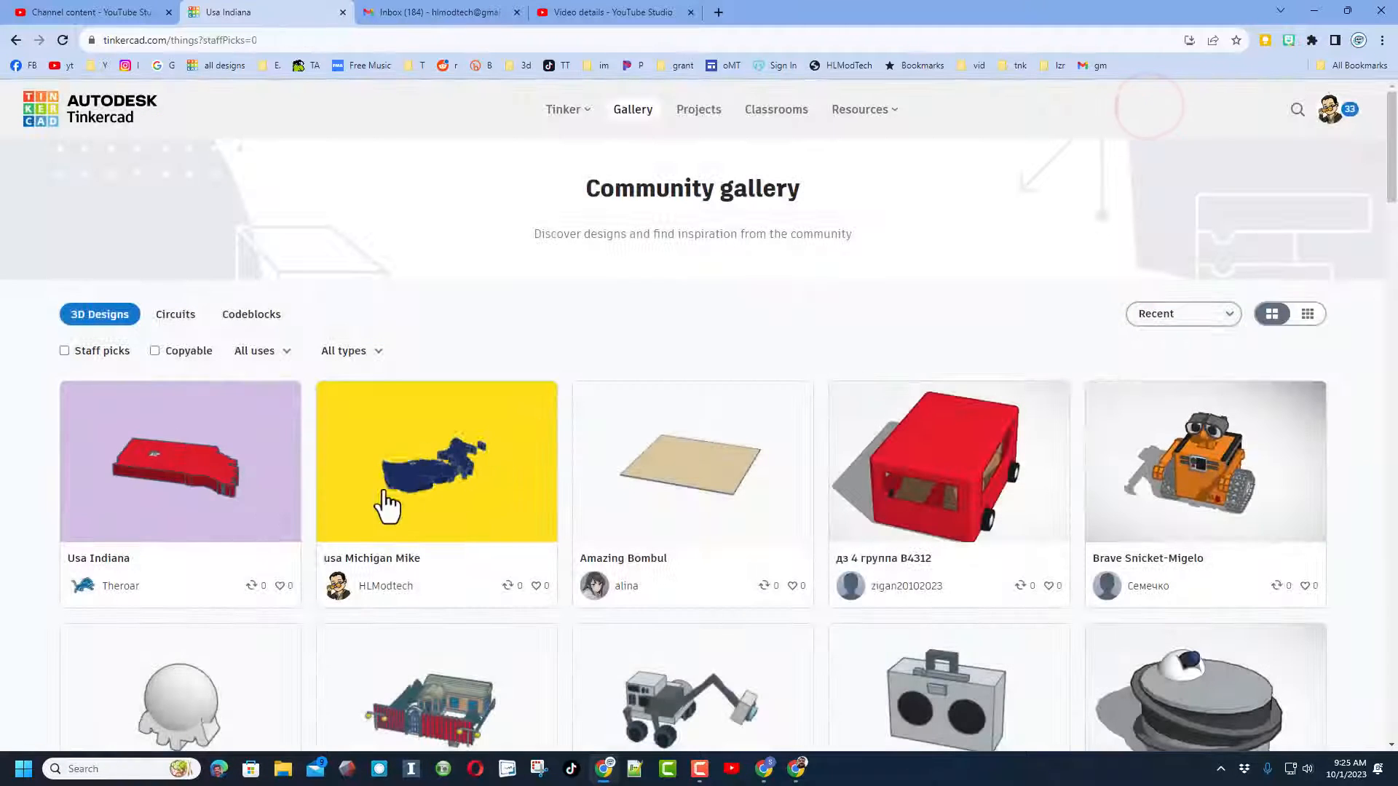
mouse_move(456, 488)
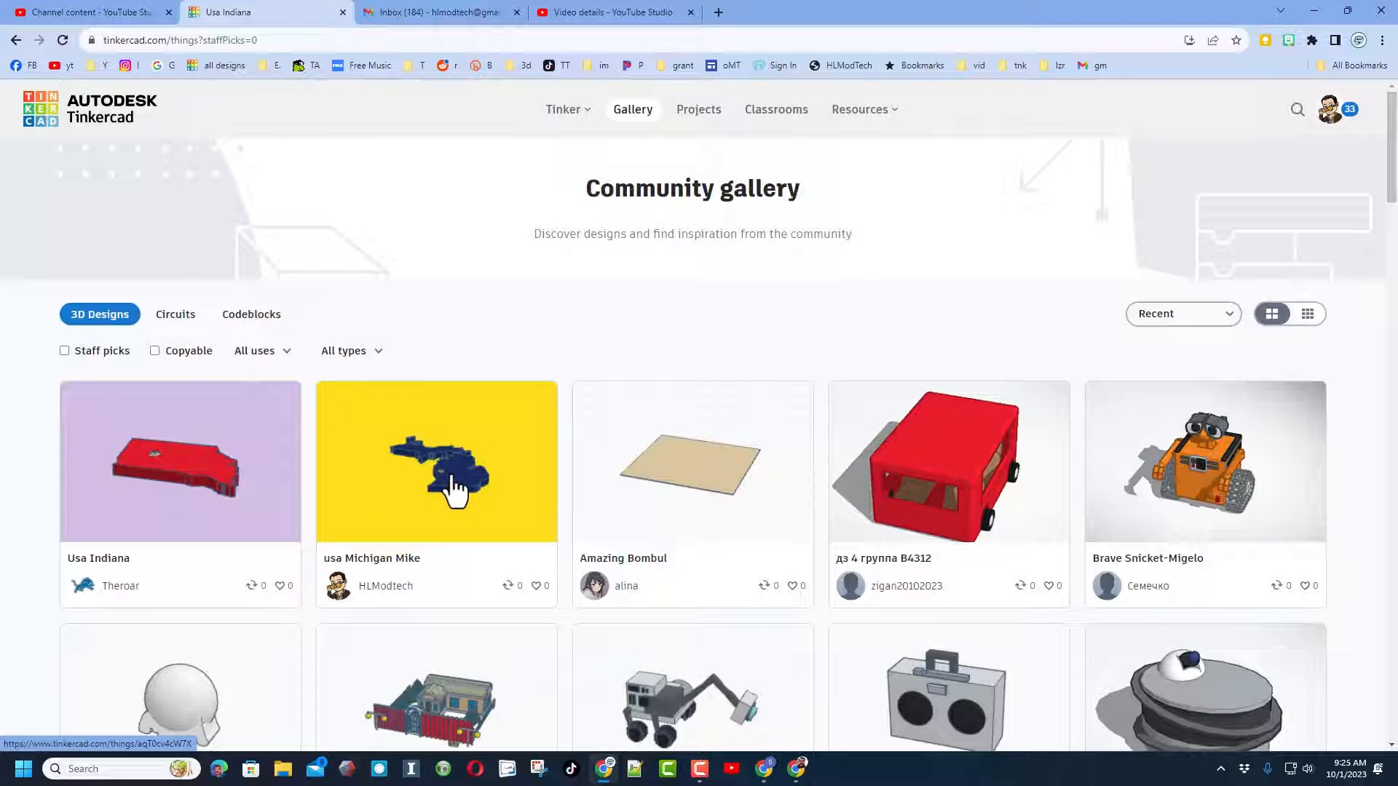
click(436, 461)
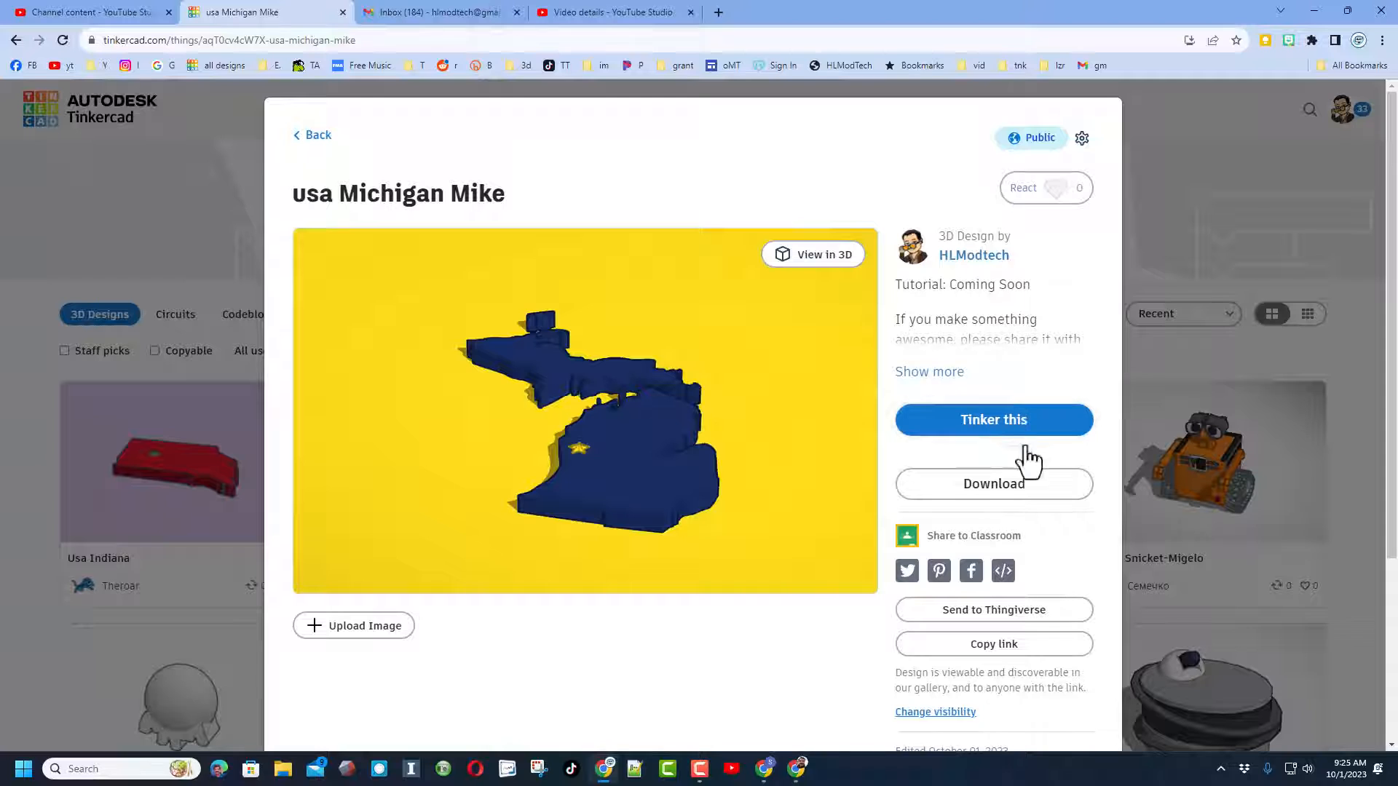
Open usa Michigan Mike in the editor, switch the state shape to Indiana and duplicate it.
click(993, 420)
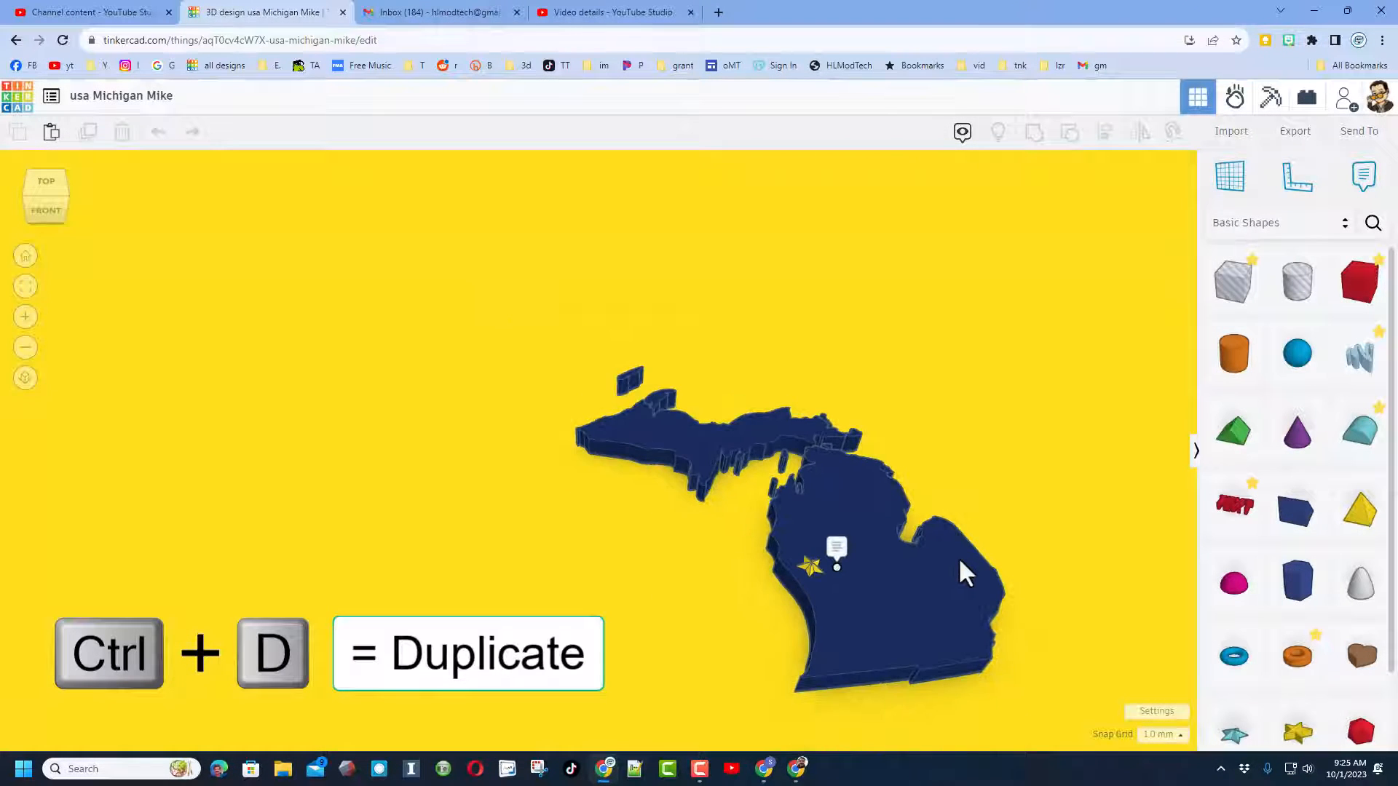
click(954, 589)
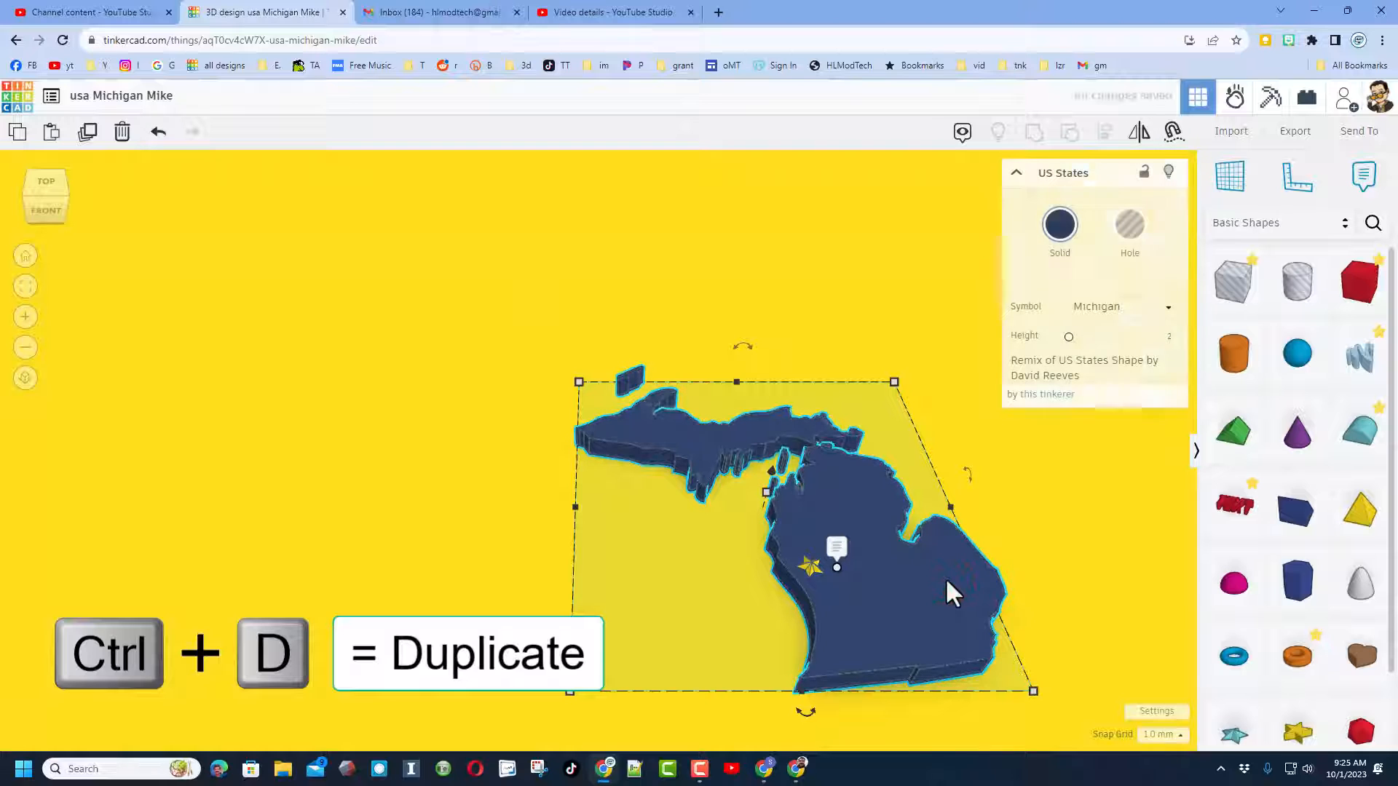
click(1121, 306)
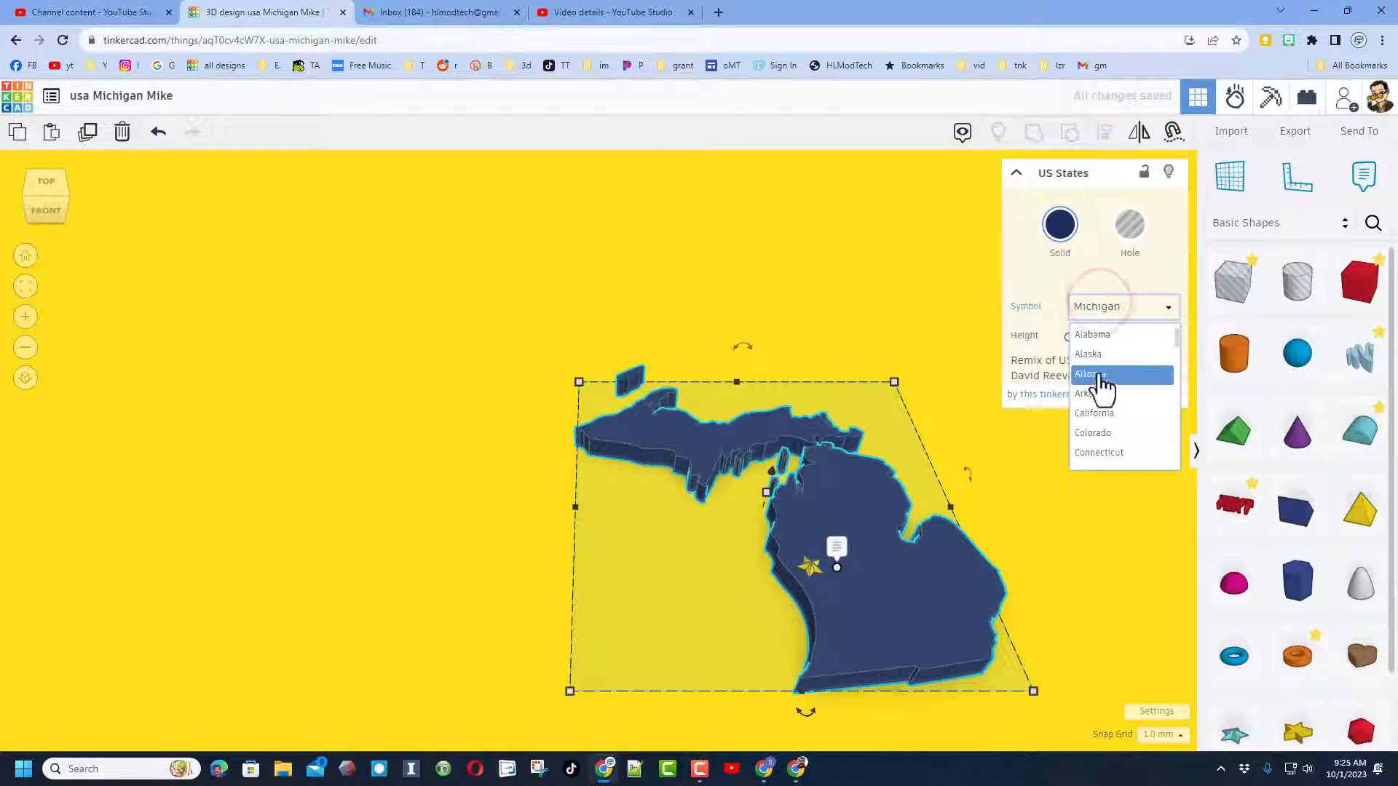
scroll(down, 3)
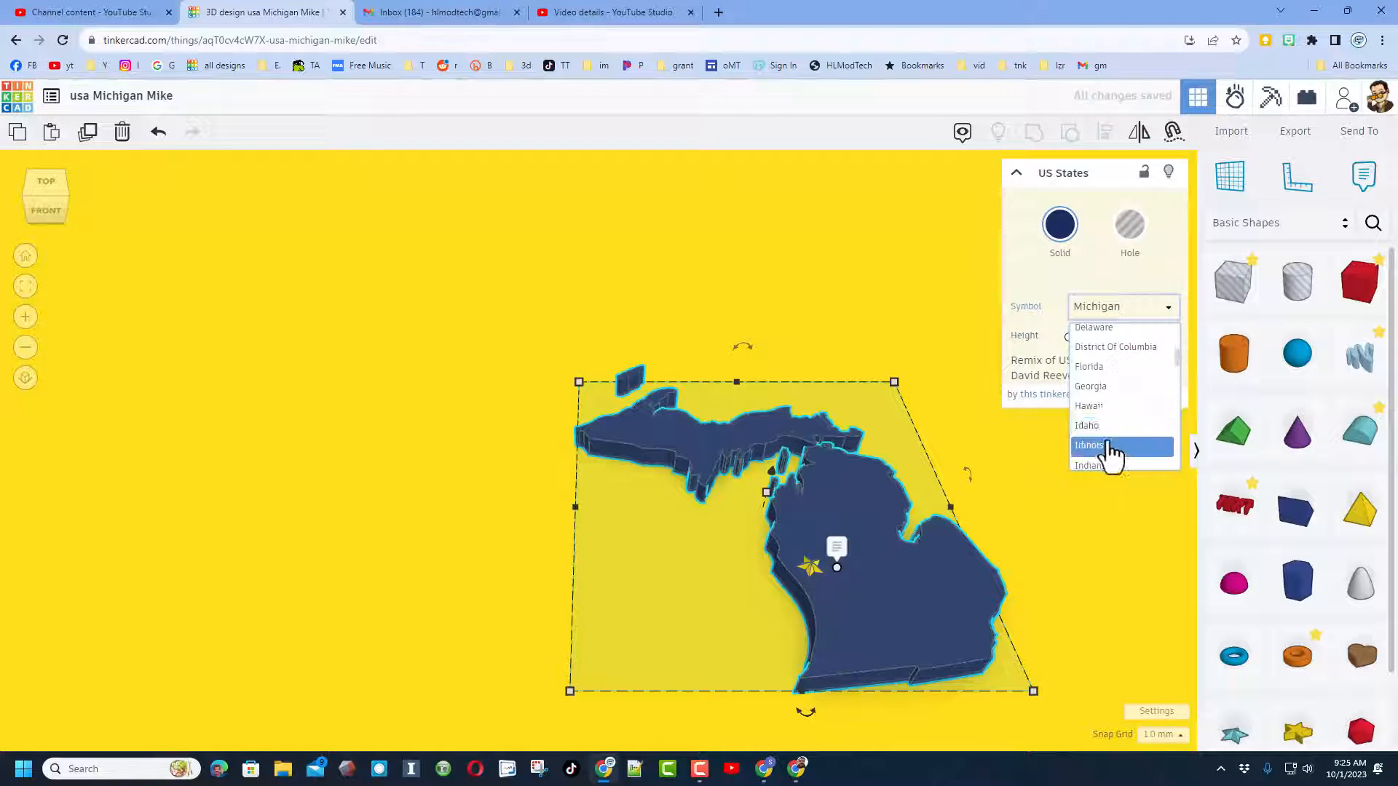
click(1089, 465)
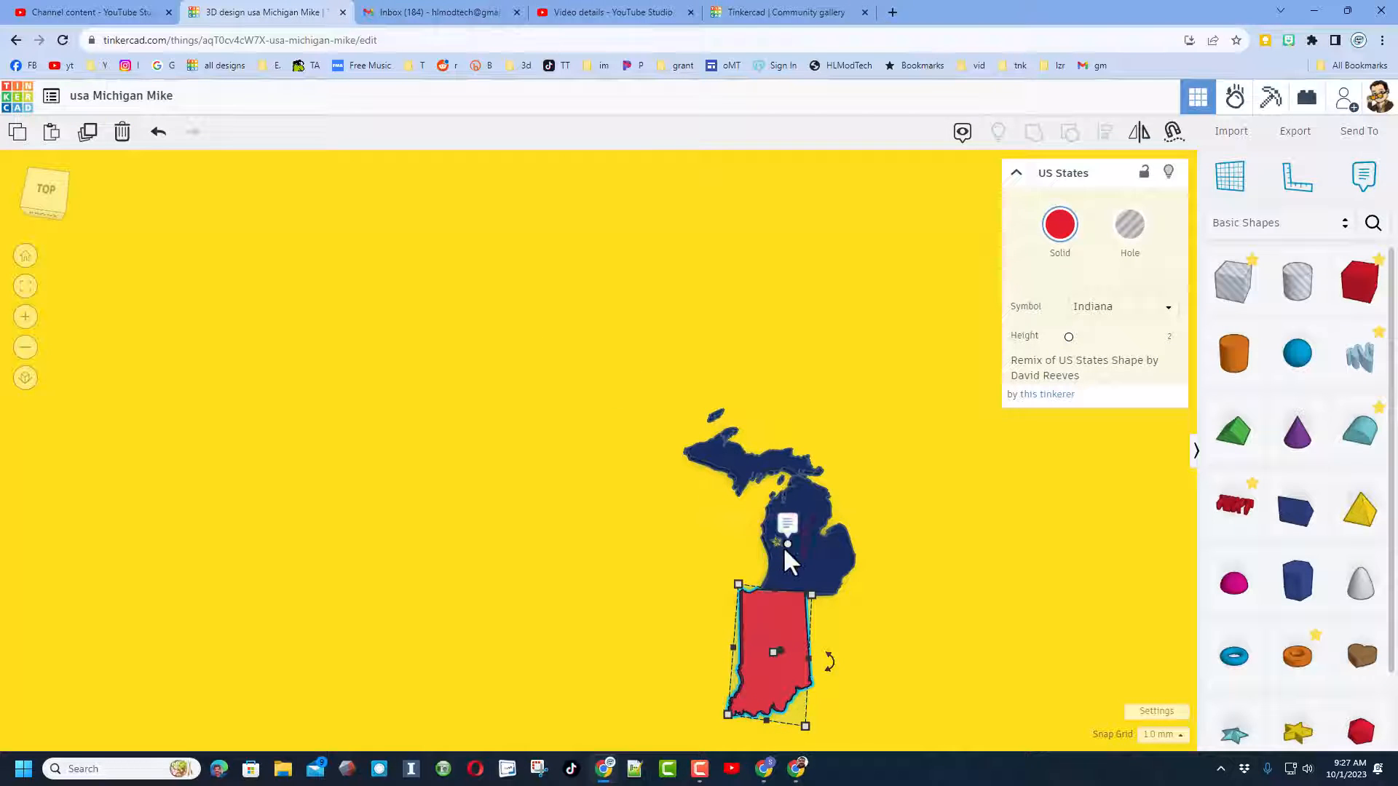
key(ctrl+d)
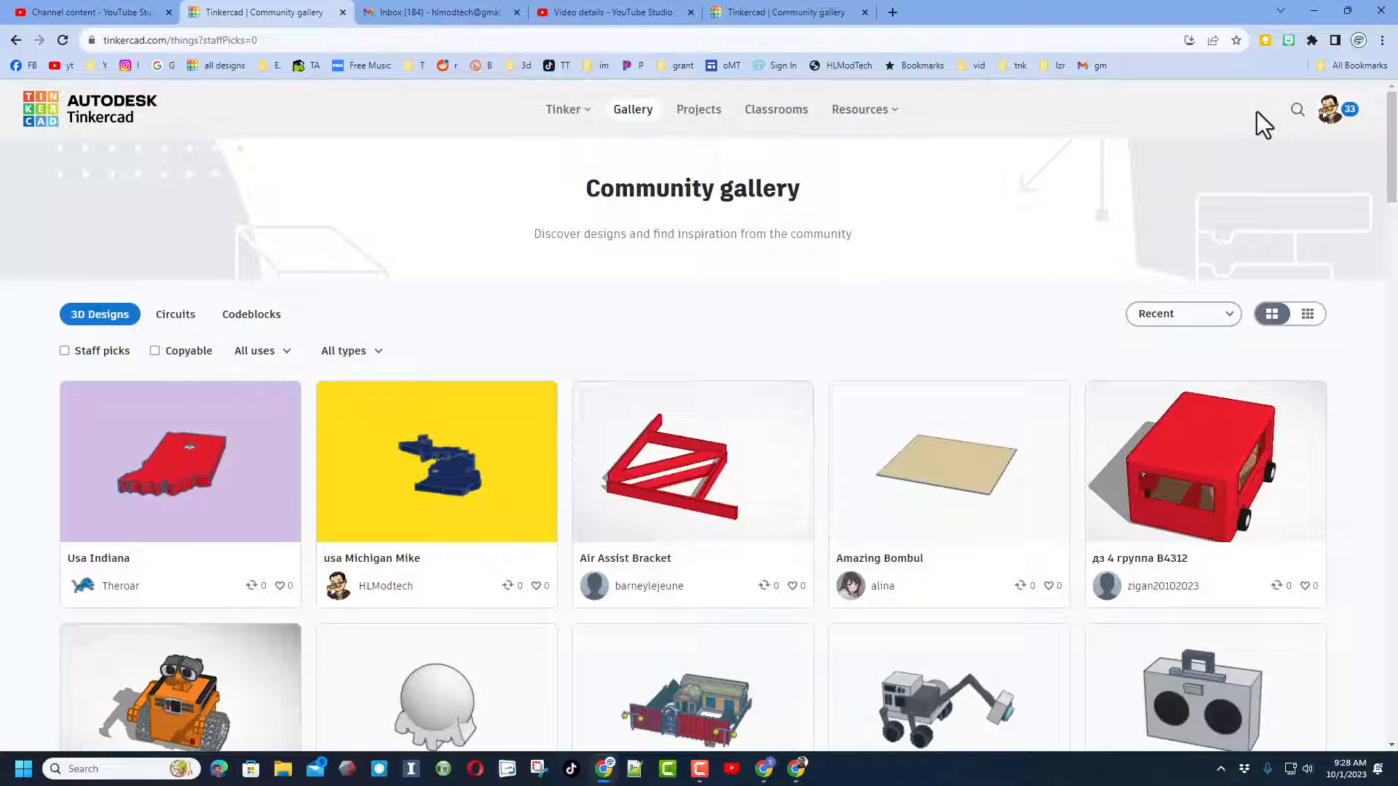
Search the Tinkercad gallery for 'usa23' and open The 50 states sharing challenge map.
click(1298, 108)
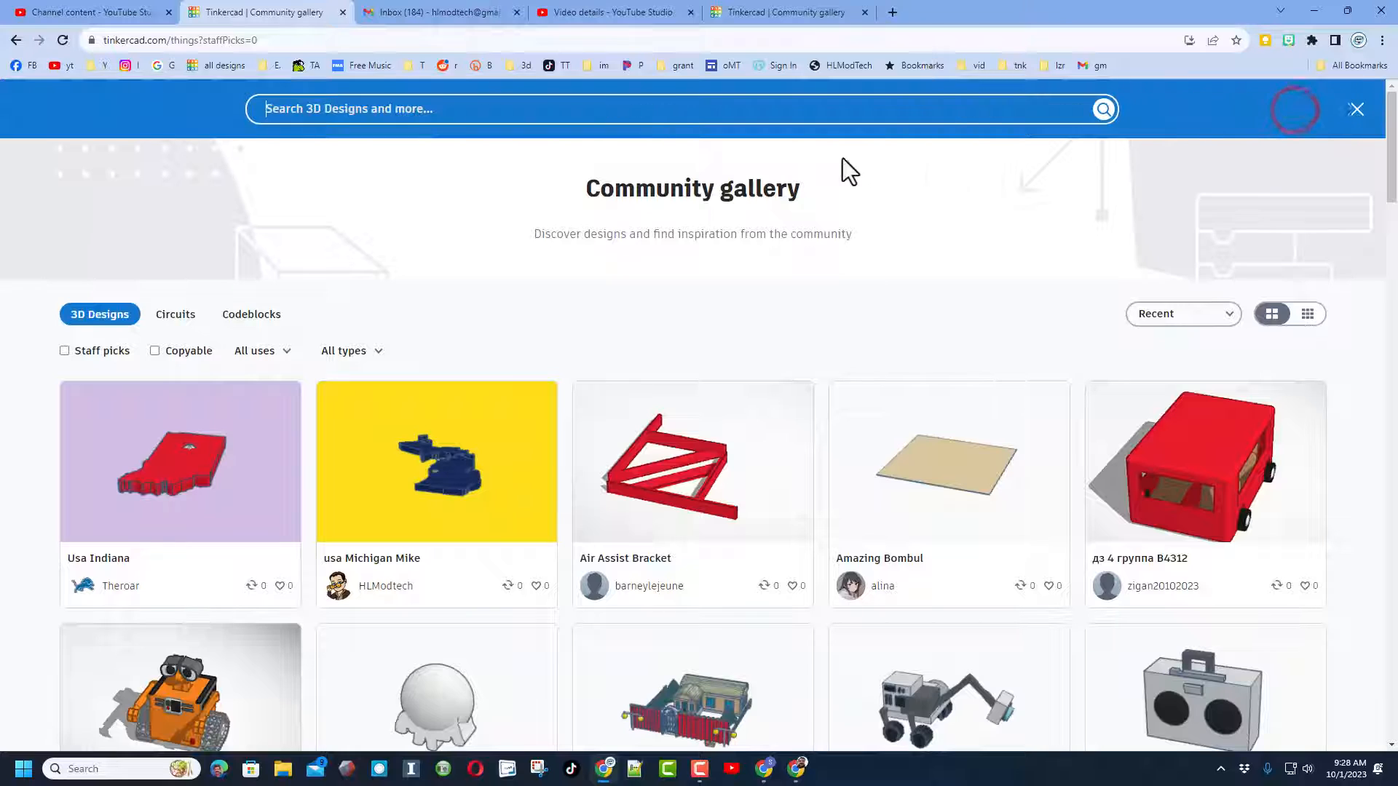
text(u)
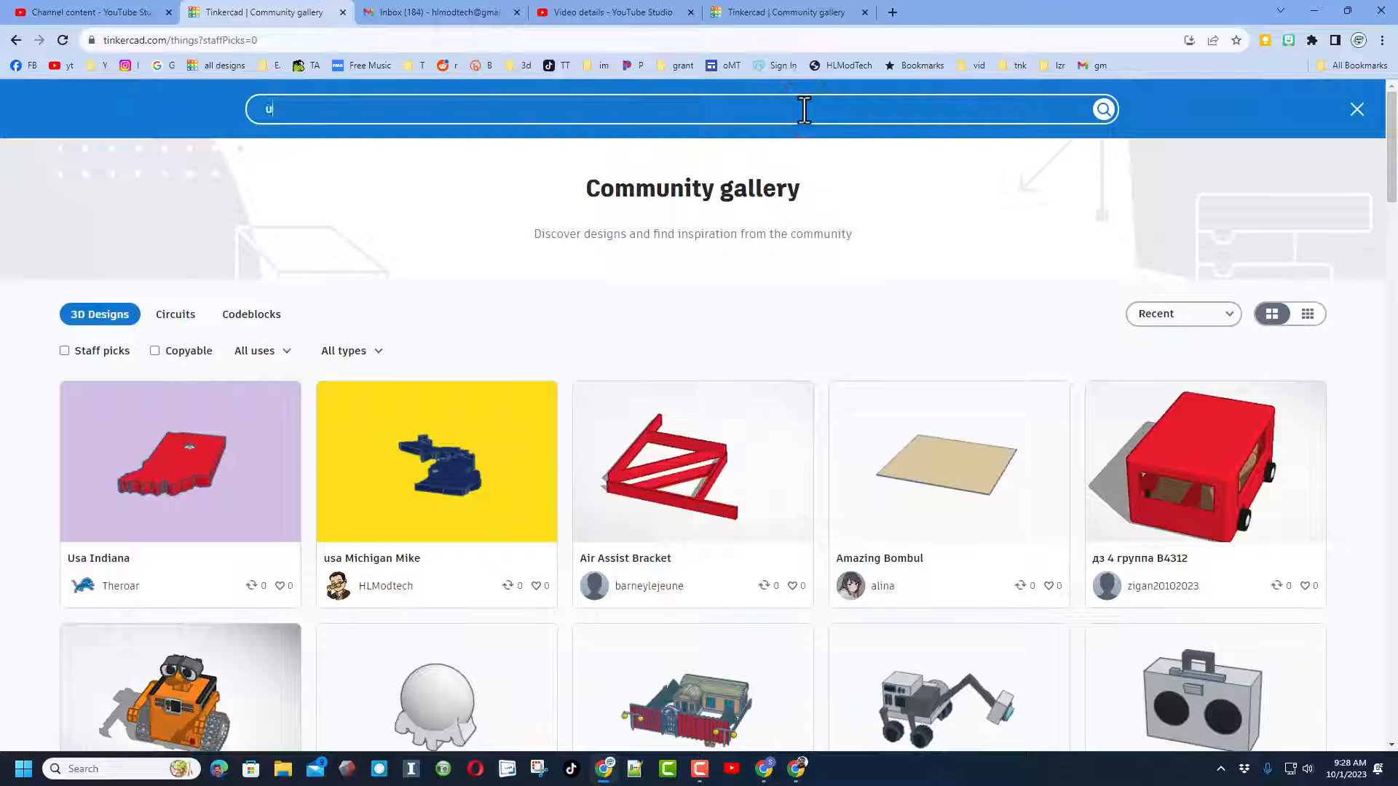
text(usa23)
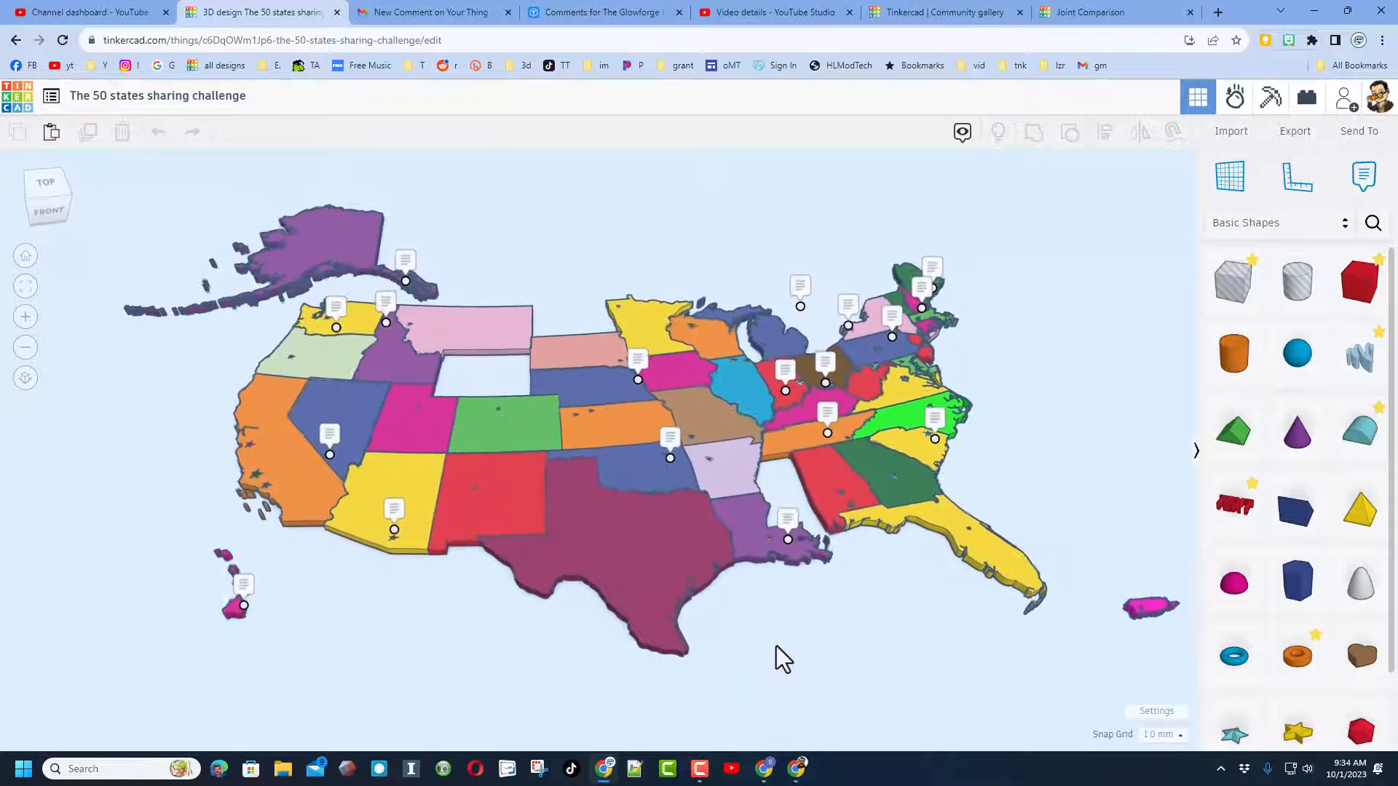
click(456, 12)
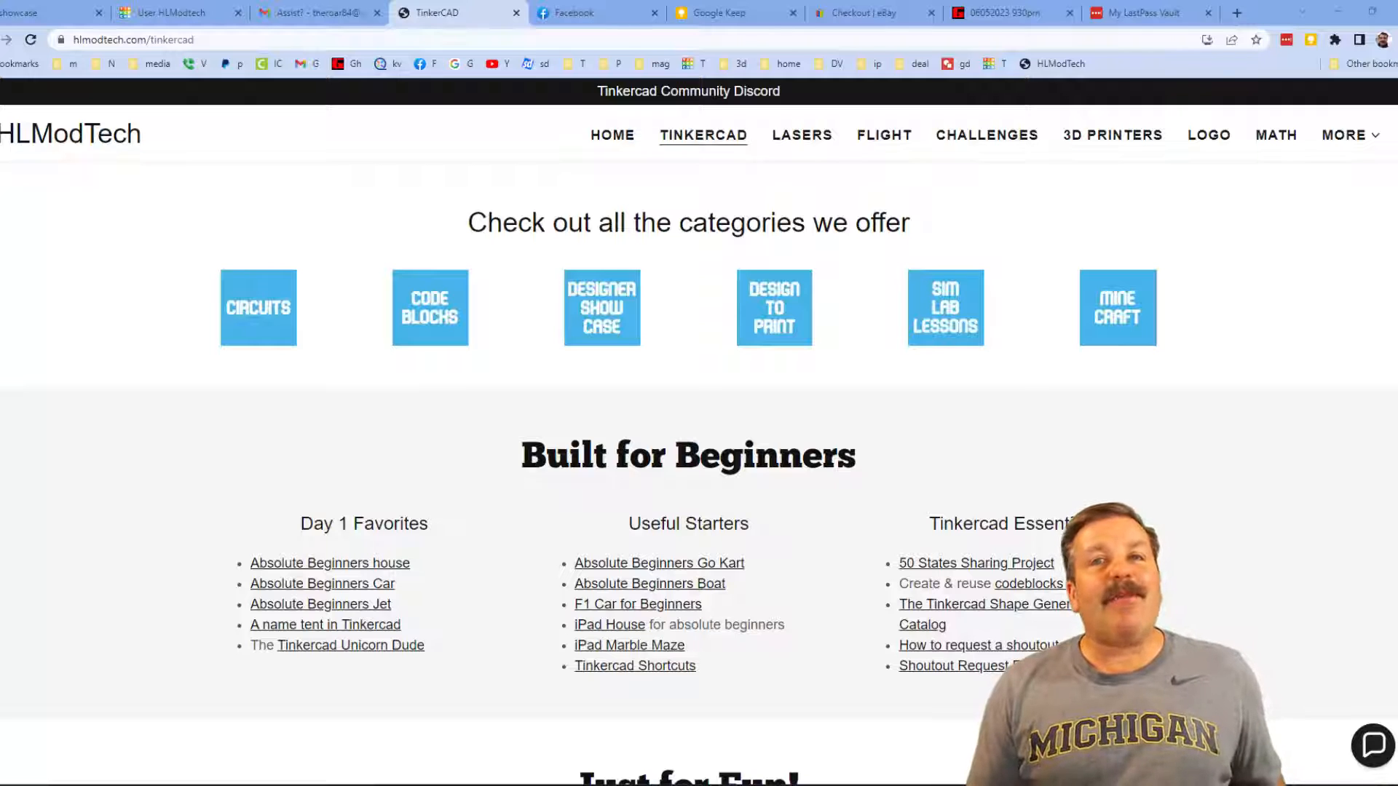
mouse_move(394, 460)
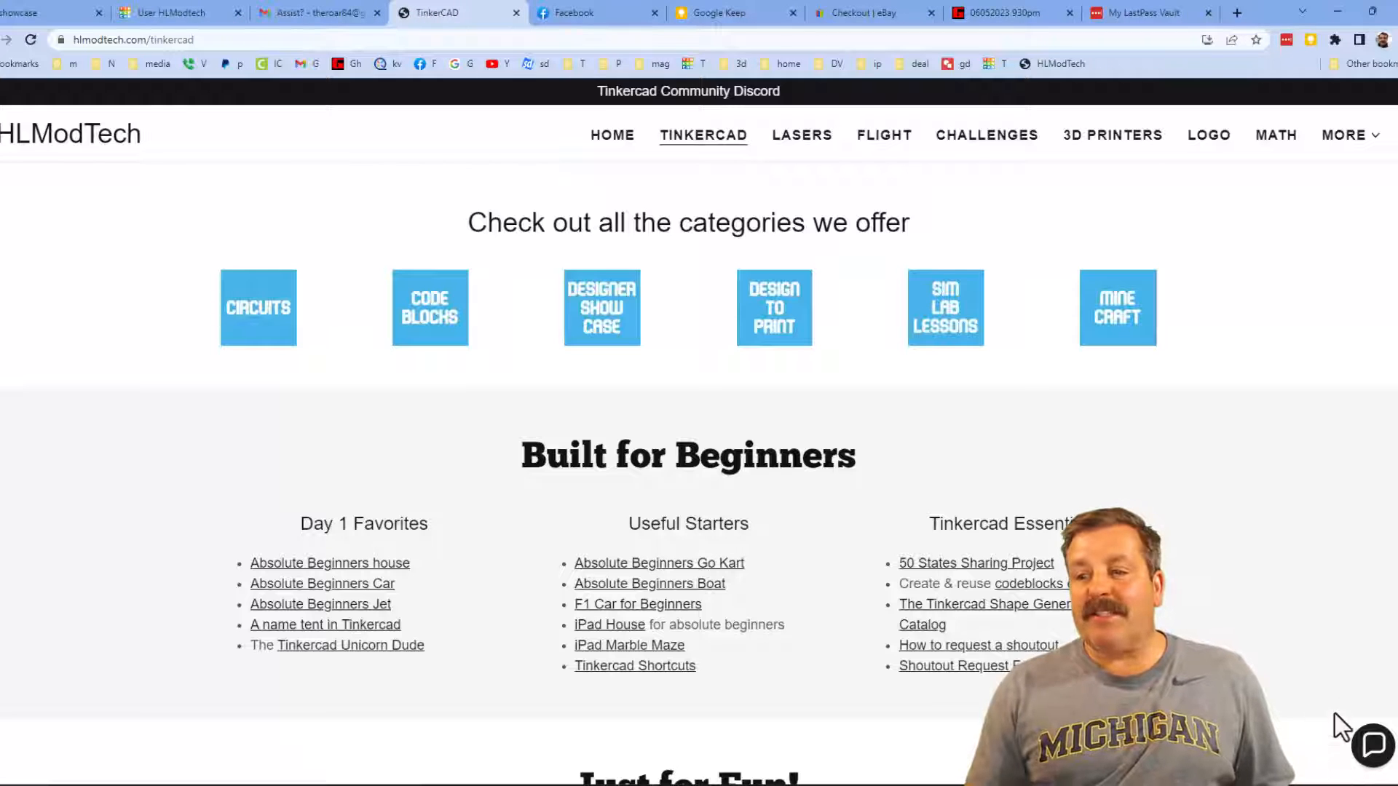
click(1371, 746)
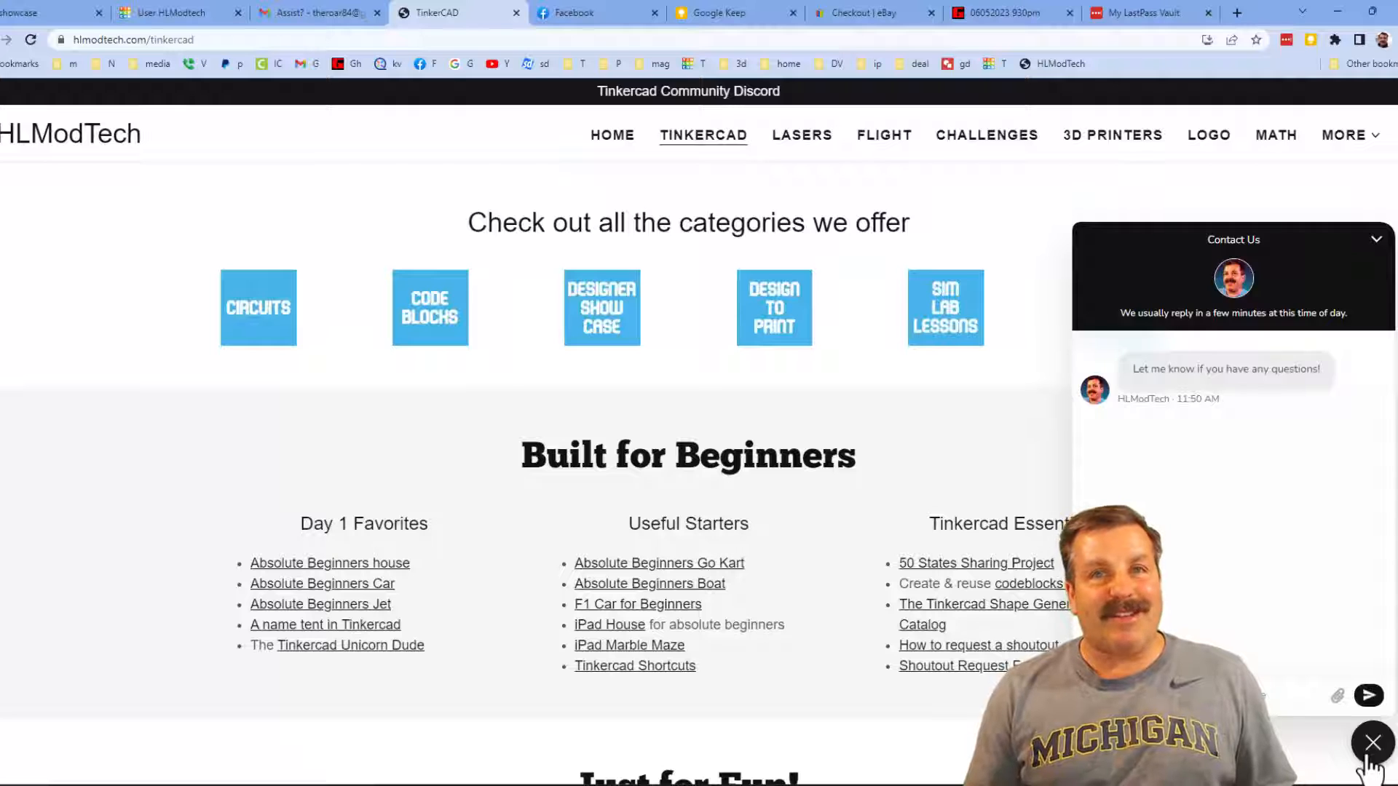
click(1371, 743)
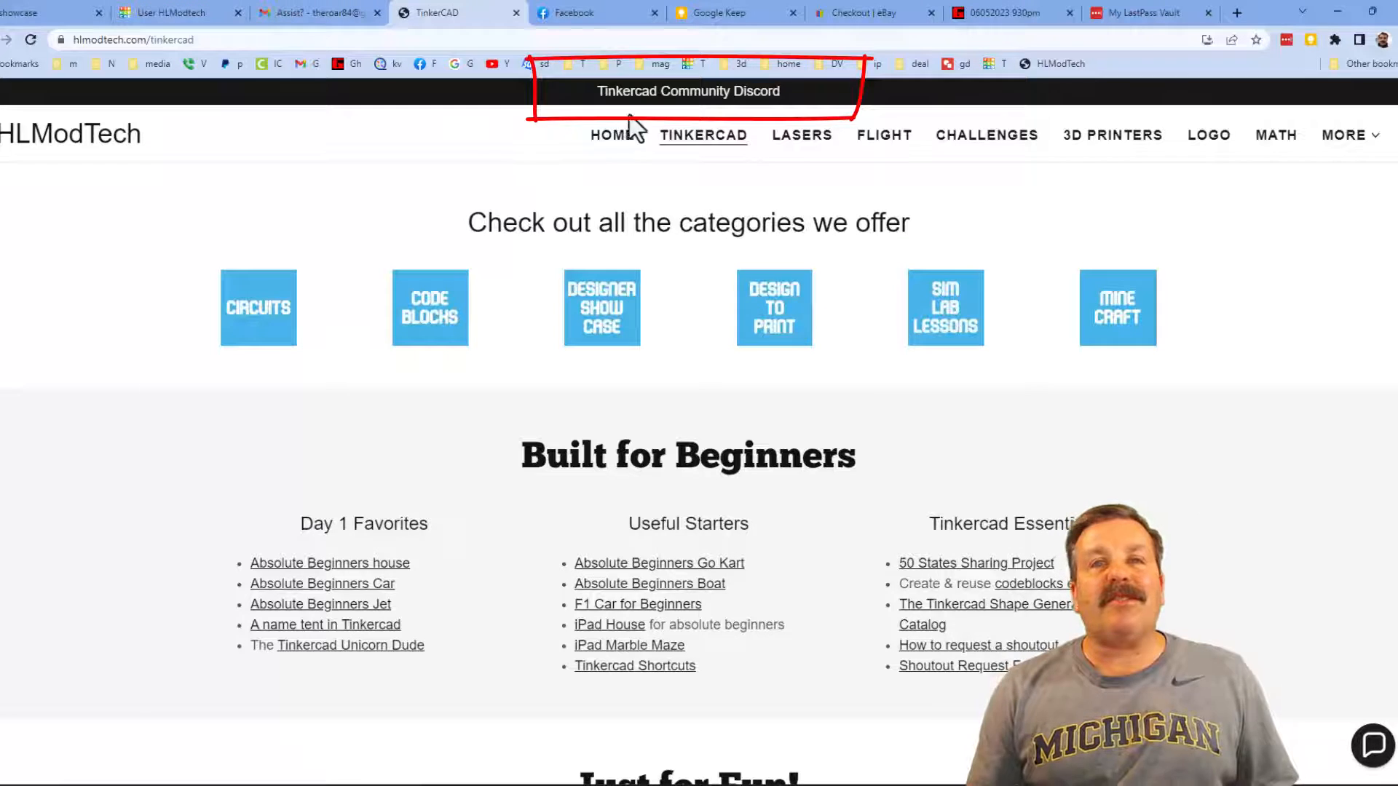
View the Tinkercad Community Discord invite, then return to the HLModTech Tinkercad tab.
click(688, 91)
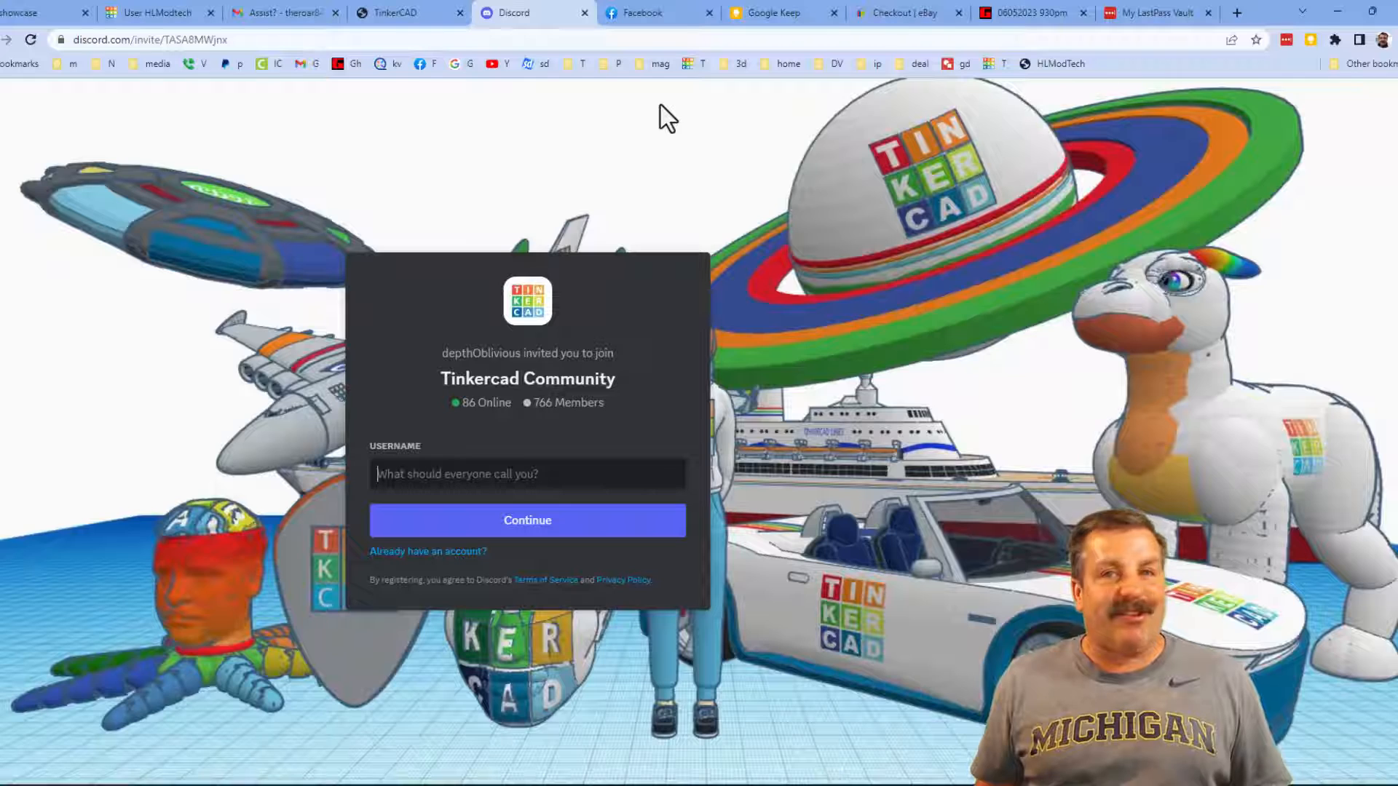
click(408, 13)
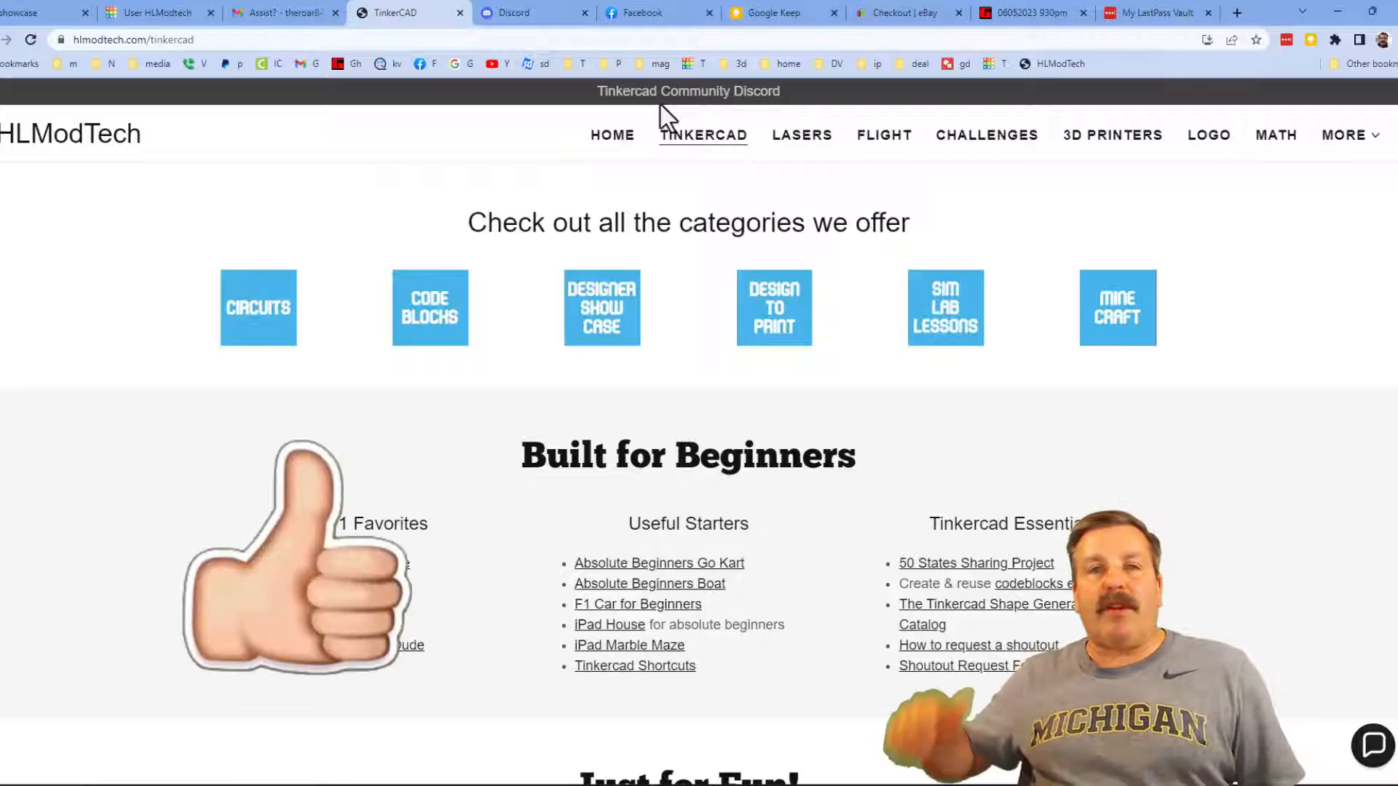
mouse_move(303, 588)
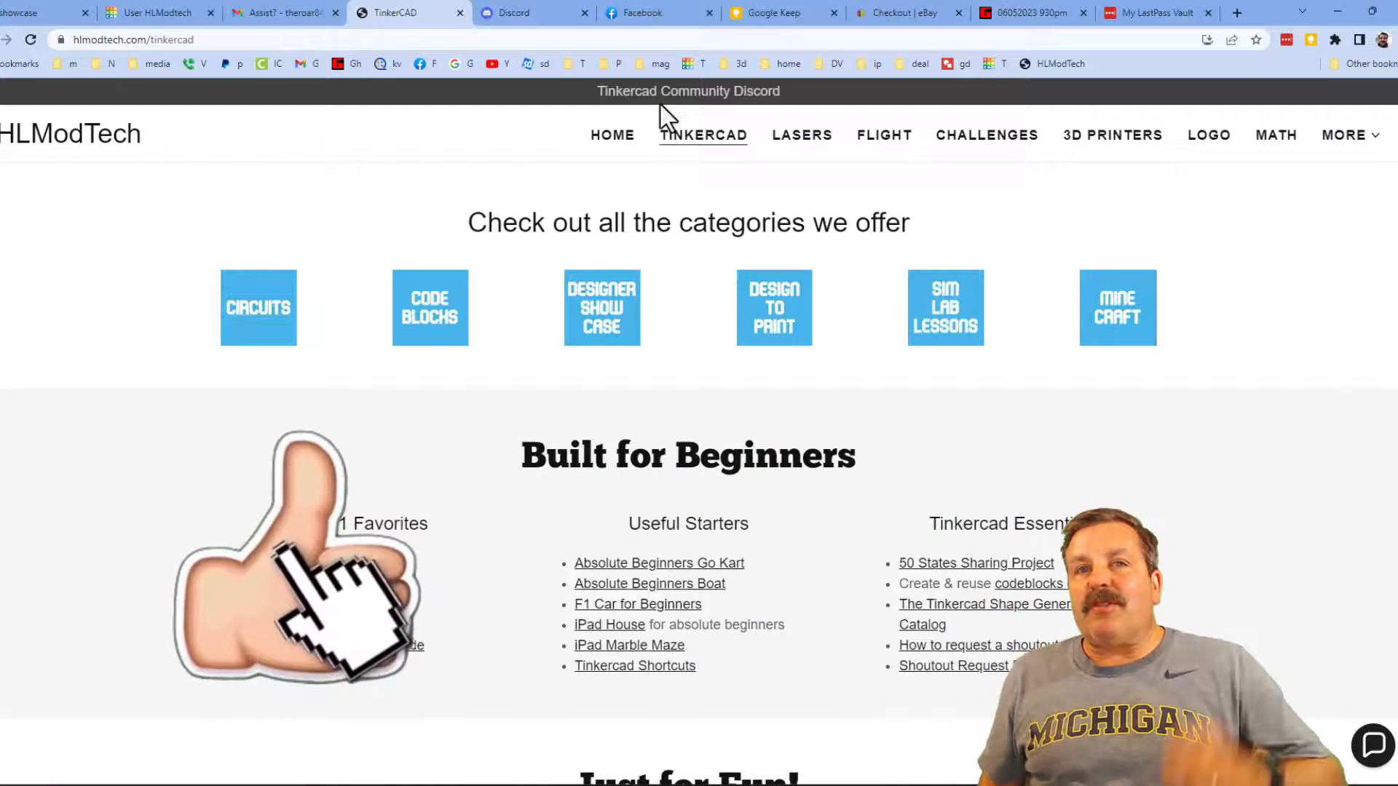